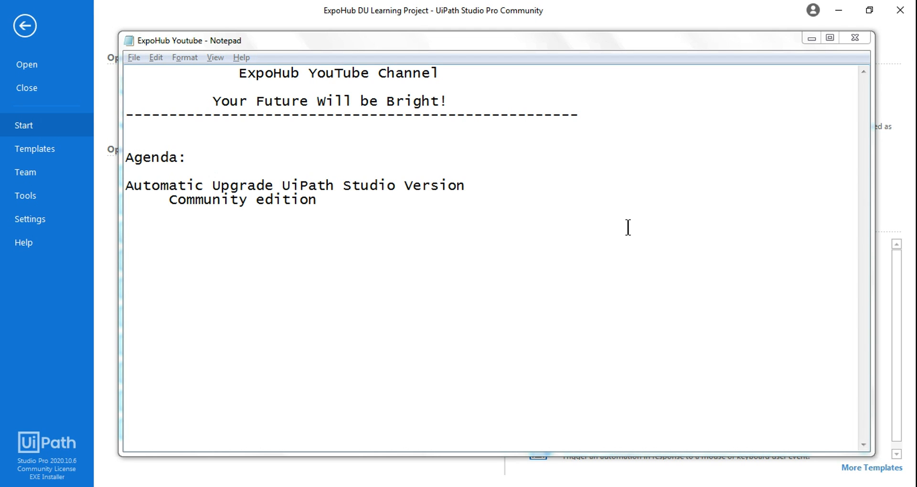
pyautogui.moveTo(145, 202)
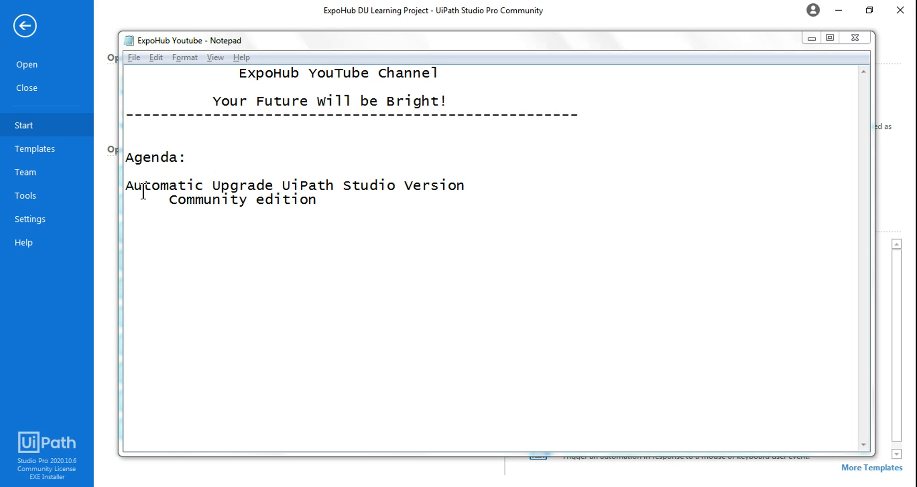
pyautogui.moveTo(46, 474)
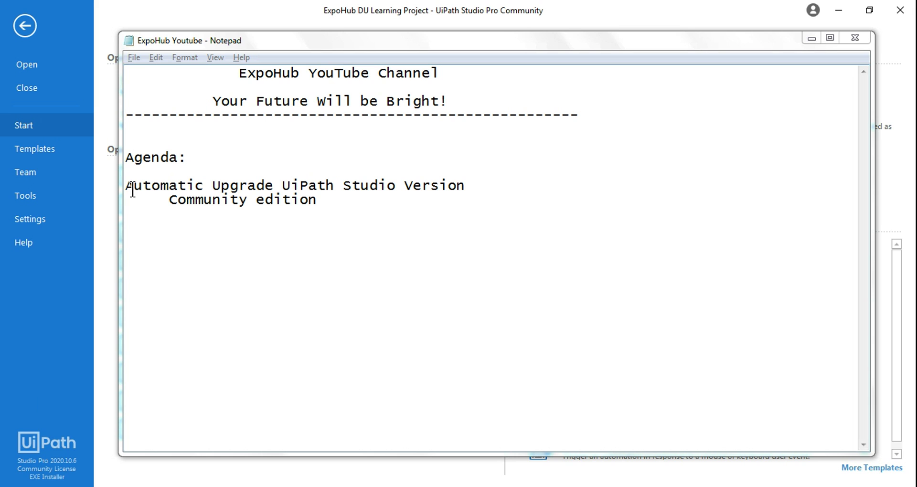
pyautogui.moveTo(296, 185)
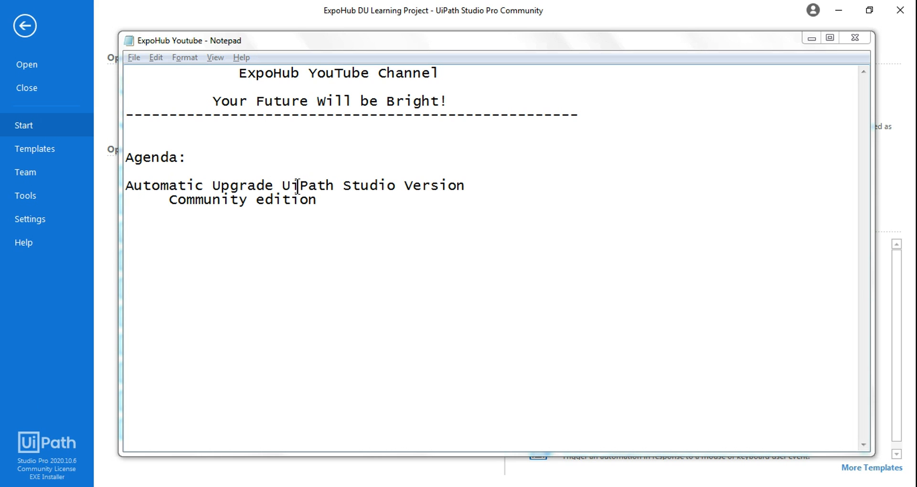
pyautogui.moveTo(31, 469)
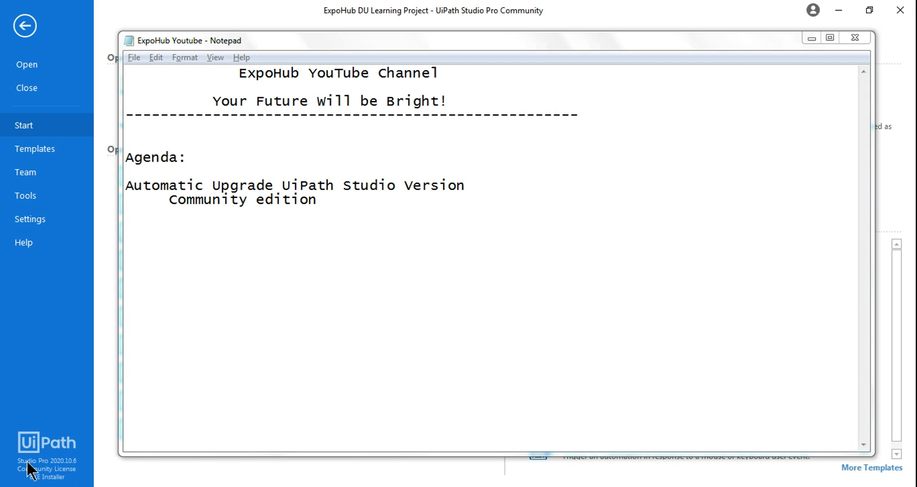
pyautogui.moveTo(53, 462)
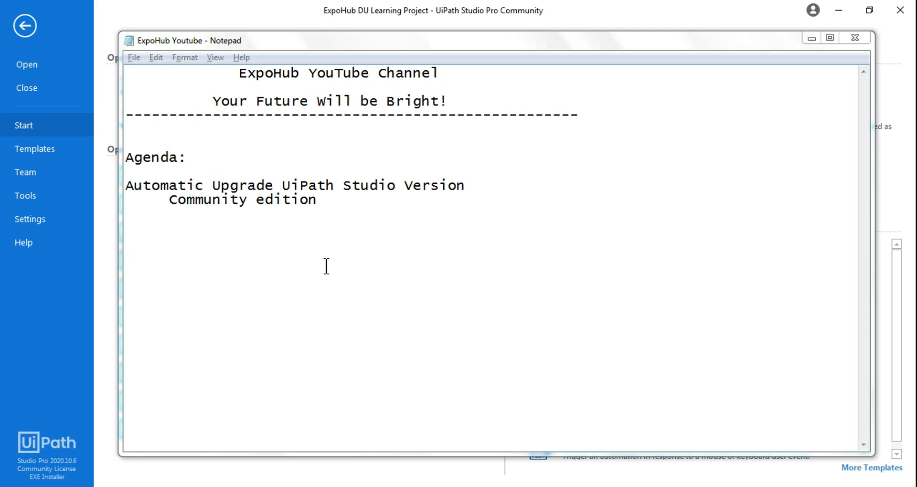
pyautogui.moveTo(284, 252)
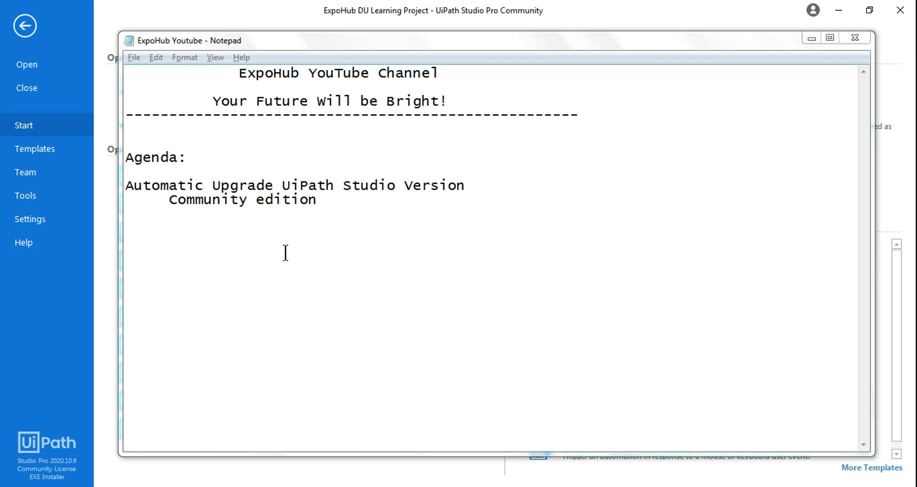
pyautogui.moveTo(219, 281)
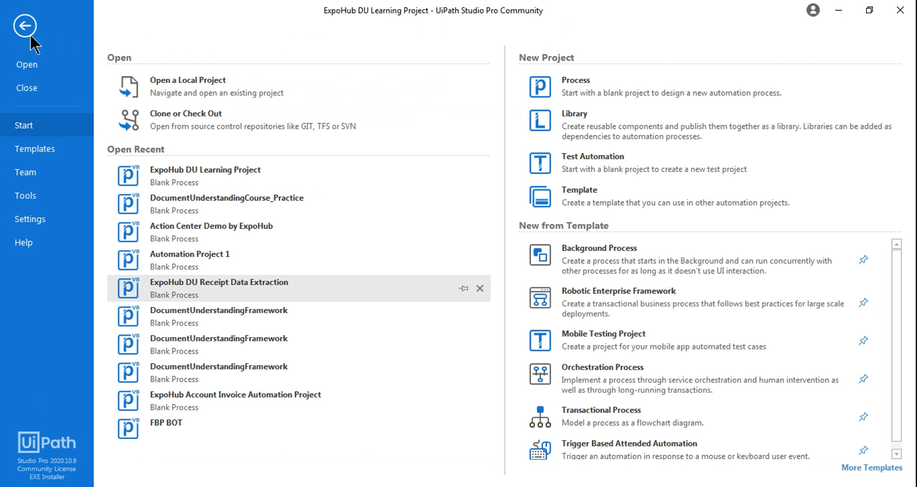
pyautogui.moveTo(55, 471)
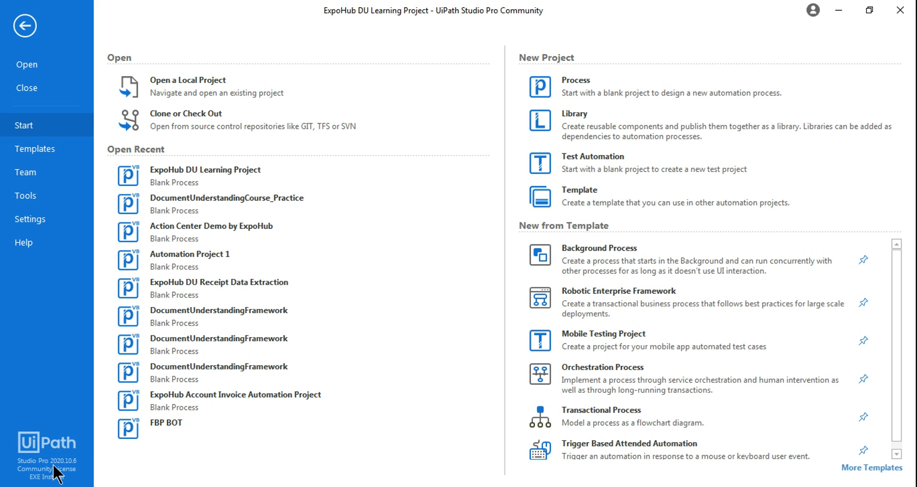
pyautogui.moveTo(77, 474)
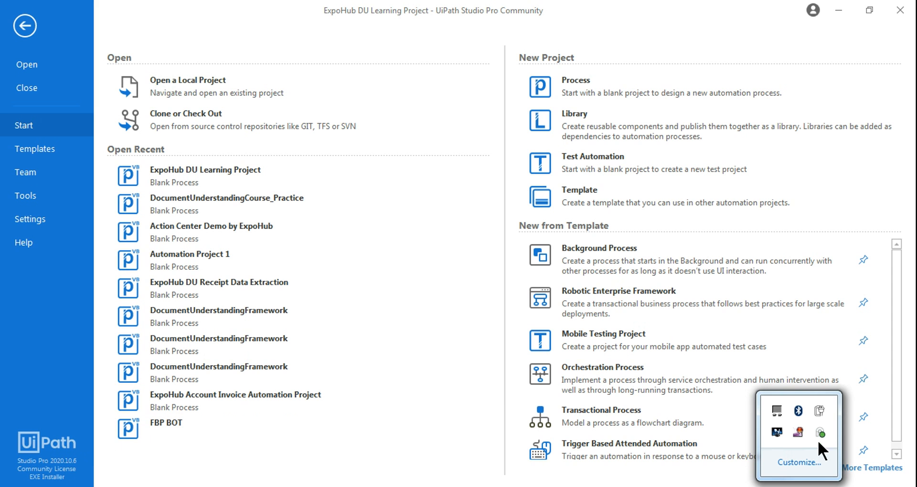
pyautogui.moveTo(818, 433)
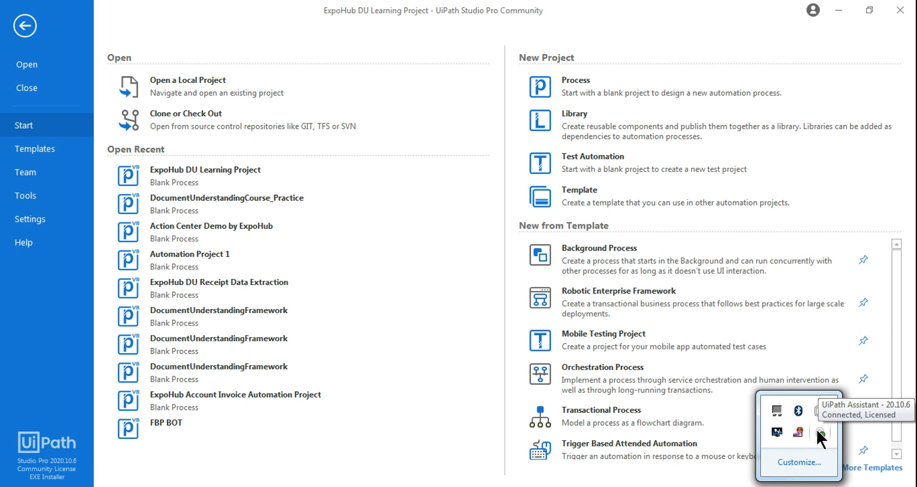
pyautogui.moveTo(79, 478)
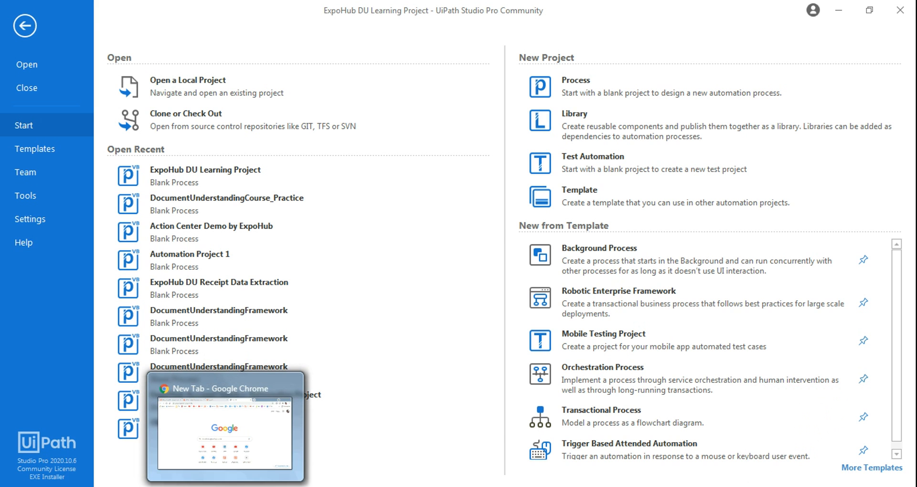
# Step: Bring Chrome forward and add 'Orchestrator' as the next Notepad agenda item
pyautogui.click(225, 427)
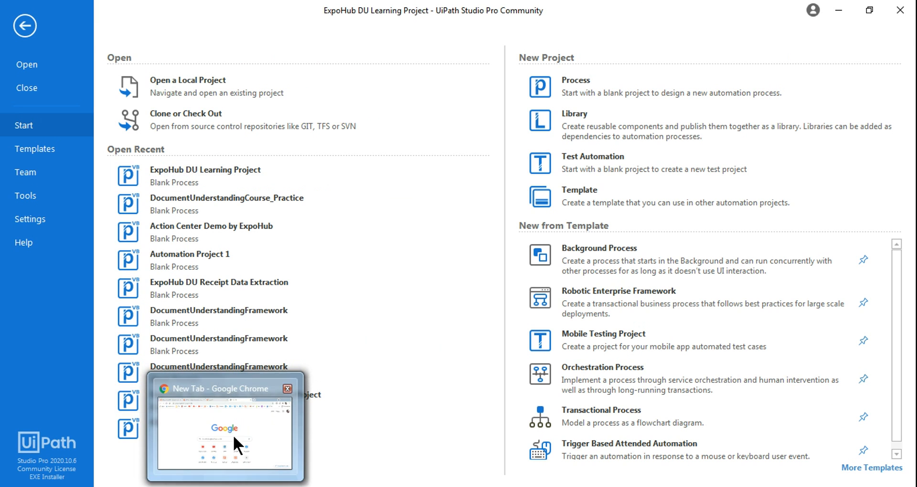
pyautogui.click(225, 427)
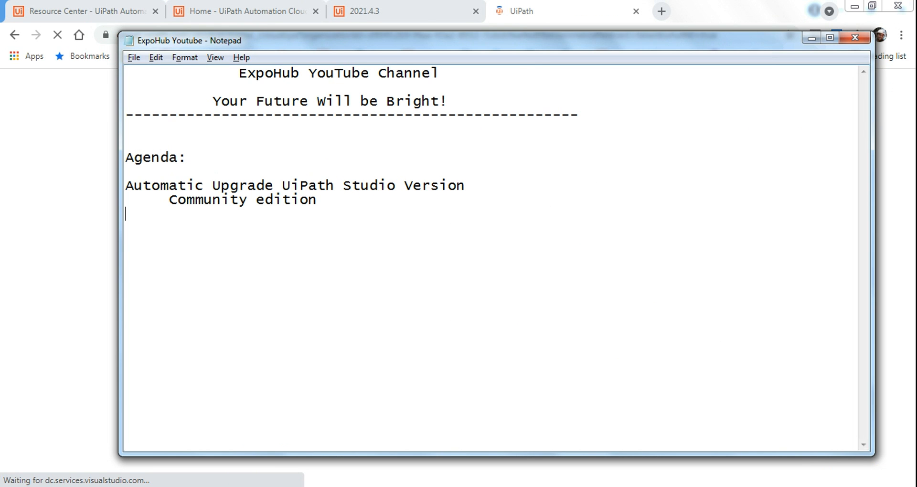
pyautogui.write('Orchest')
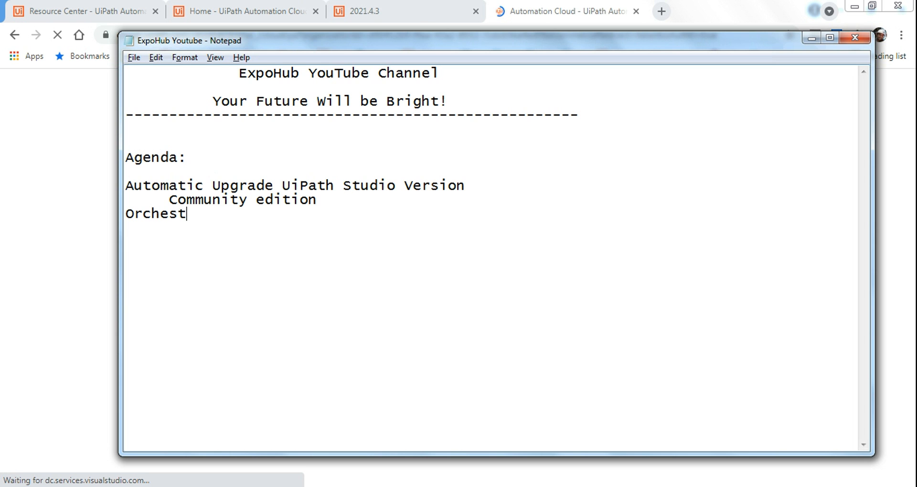
pyautogui.write('rator')
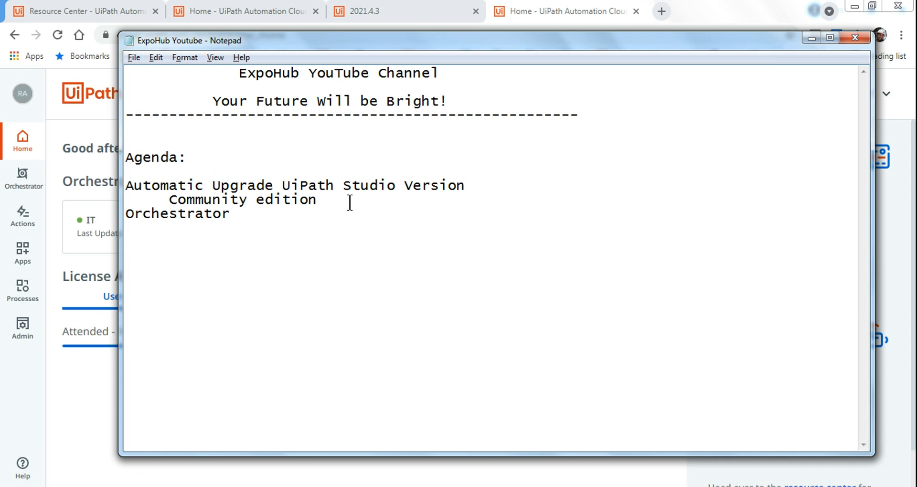
pyautogui.moveTo(245, 234)
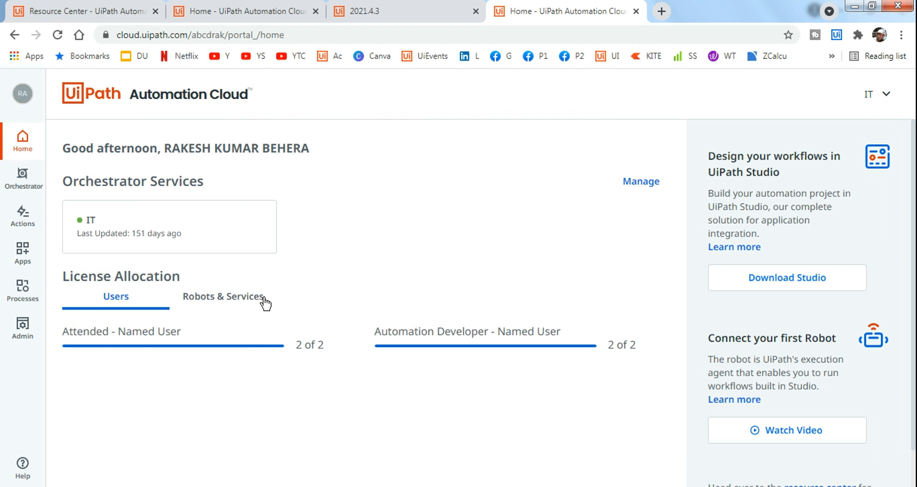
# Step: Open Orchestrator's Tenant area, view Robots, then the Machines tab
pyautogui.click(169, 226)
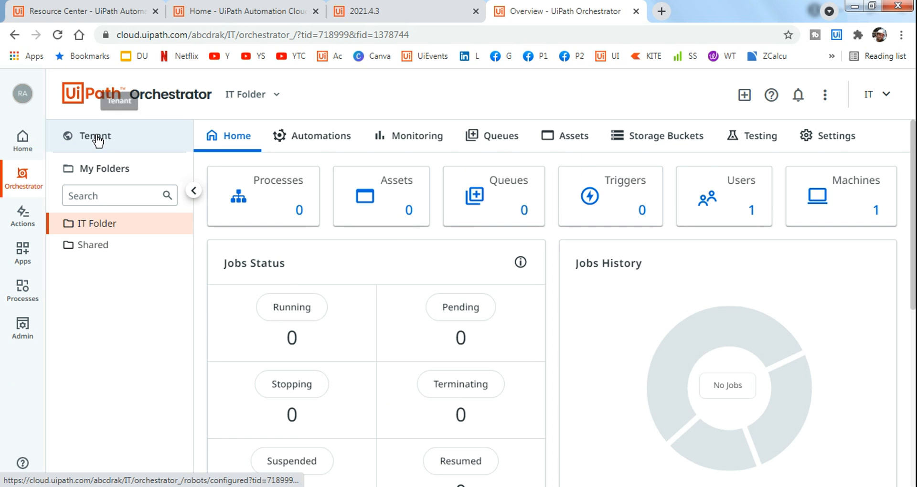
pyautogui.click(840, 196)
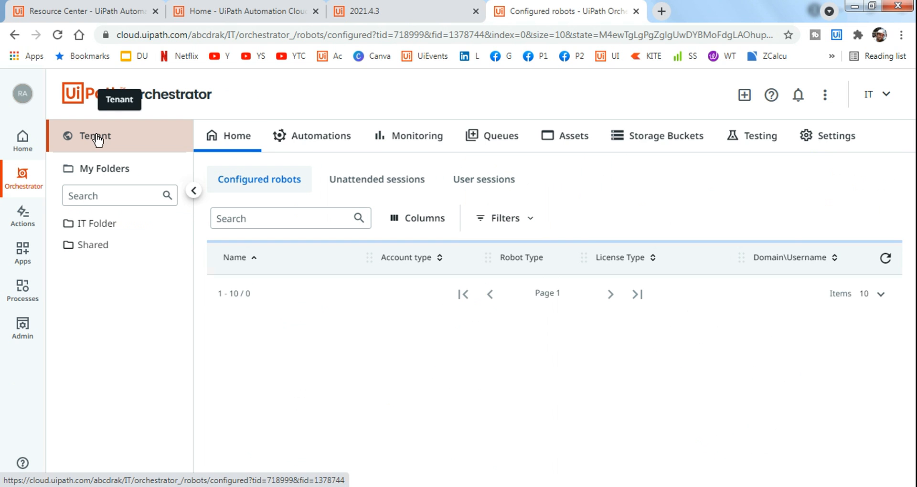
pyautogui.click(95, 136)
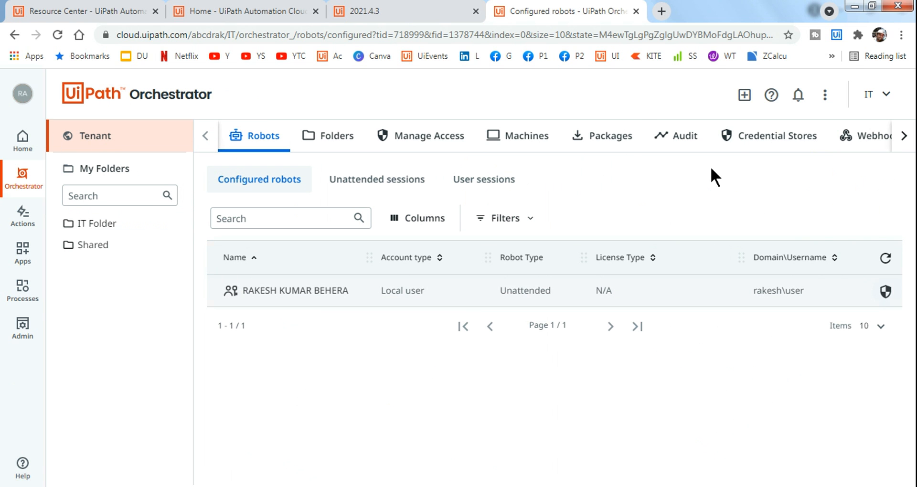
pyautogui.click(525, 135)
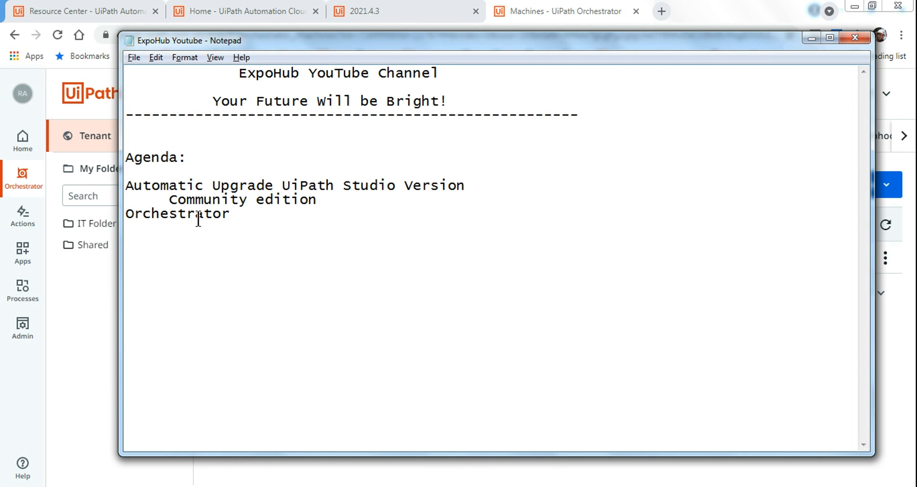
pyautogui.moveTo(333, 186)
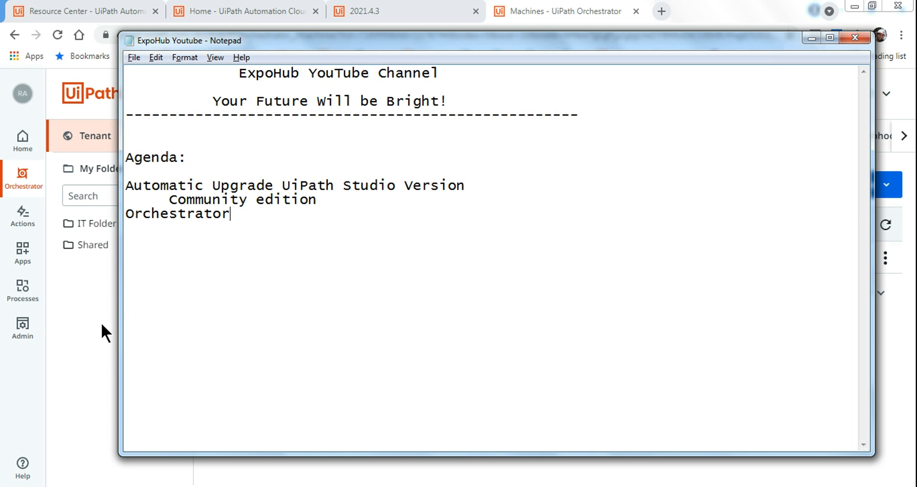
pyautogui.moveTo(229, 224)
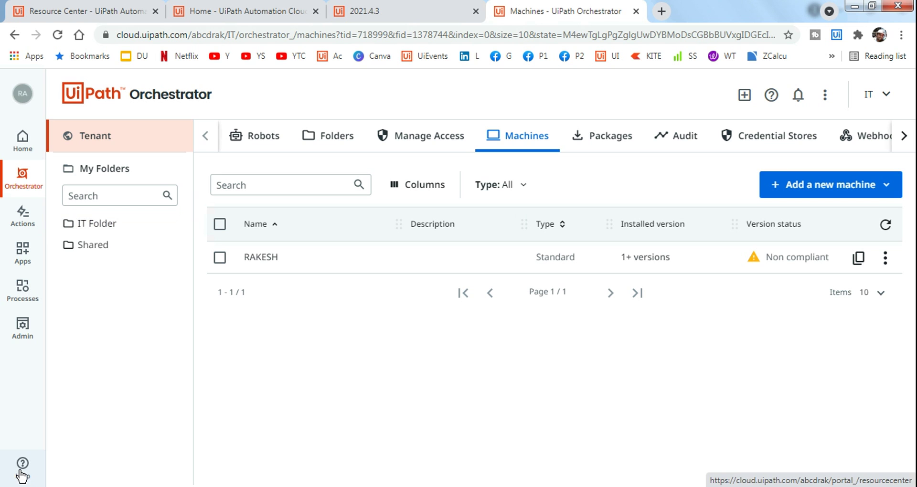
# Step: In the Resource Center, toggle Community Edition Preview and Stable, ending on Stable 21.4.4
pyautogui.click(23, 468)
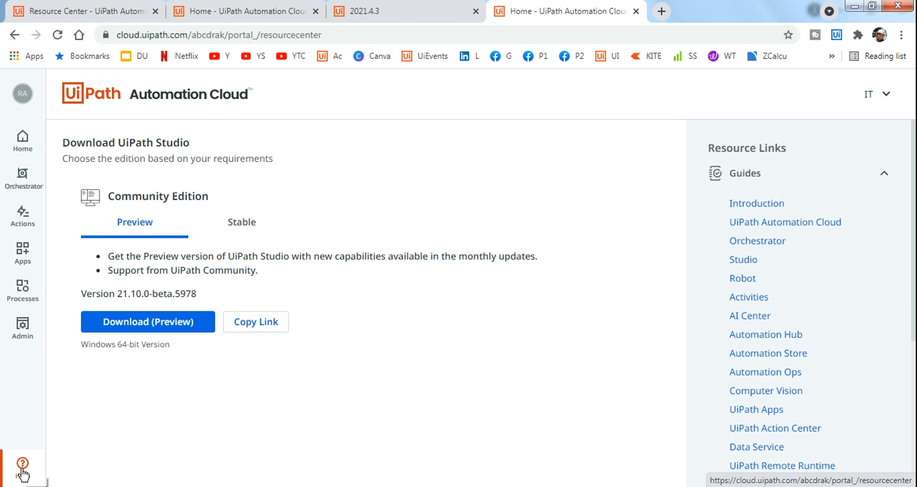
pyautogui.moveTo(135, 222)
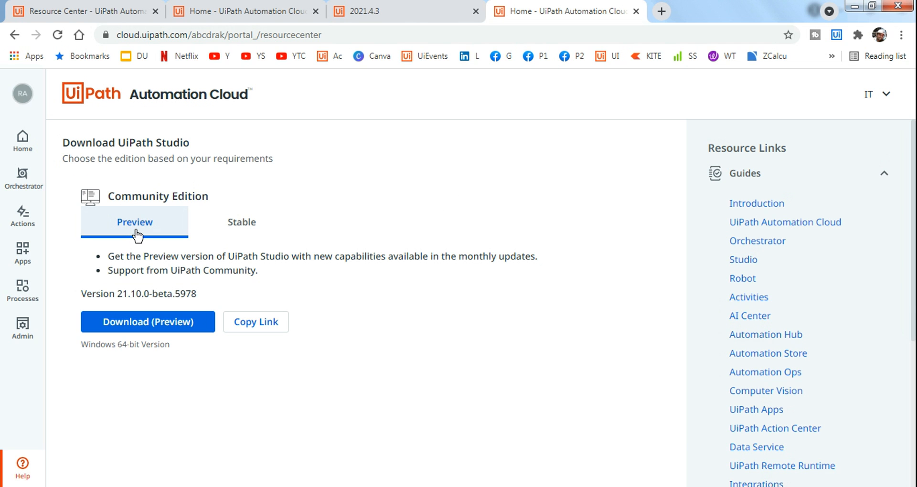
pyautogui.moveTo(268, 228)
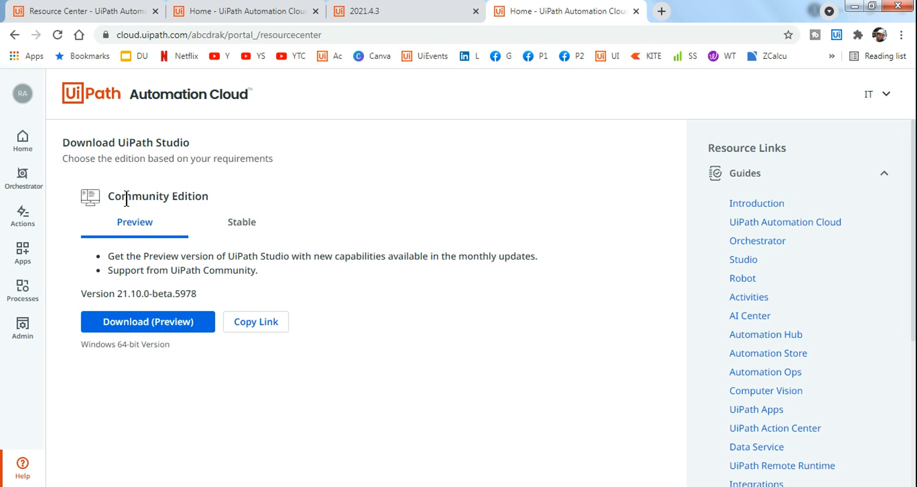
pyautogui.doubleClick(157, 196)
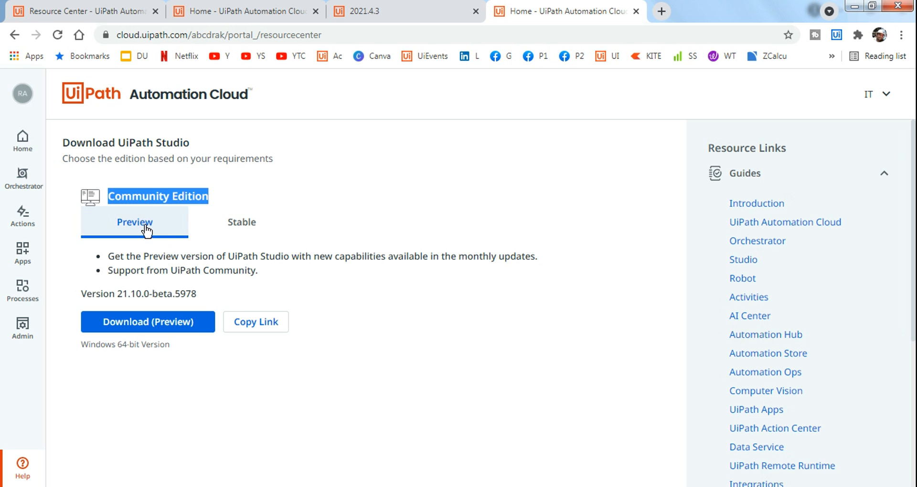
pyautogui.moveTo(241, 222)
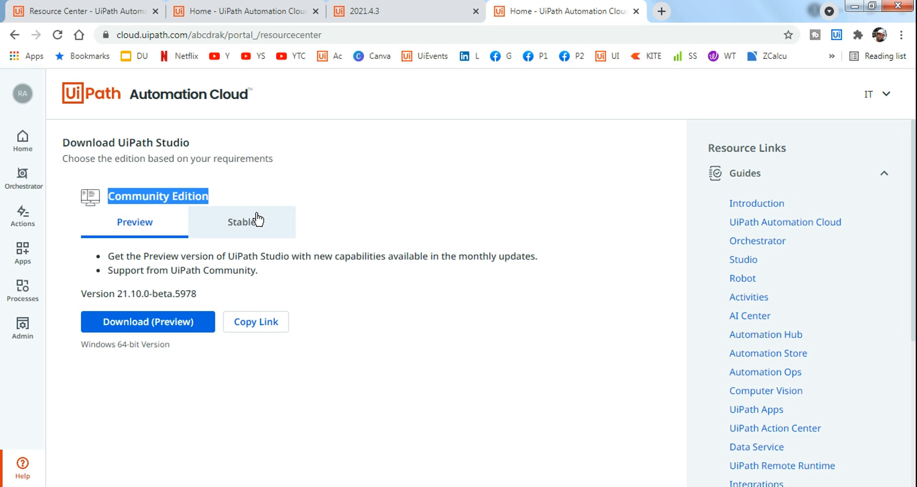
pyautogui.moveTo(250, 228)
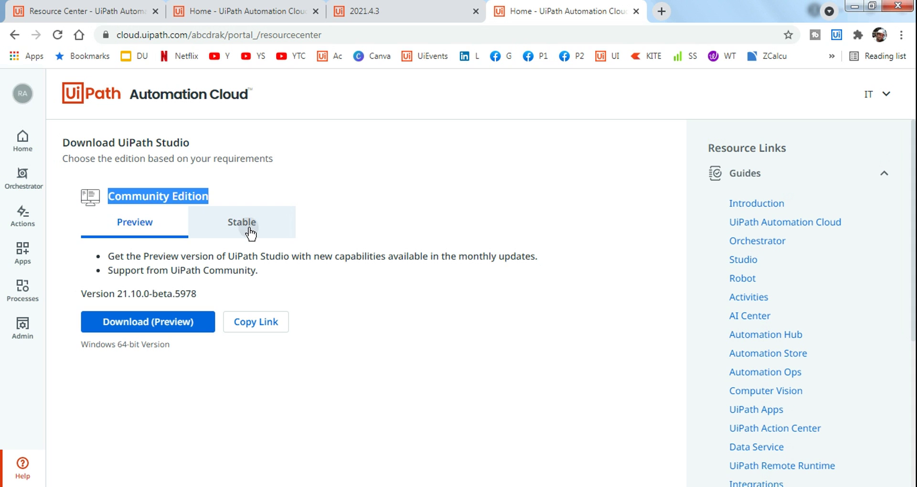
pyautogui.click(240, 222)
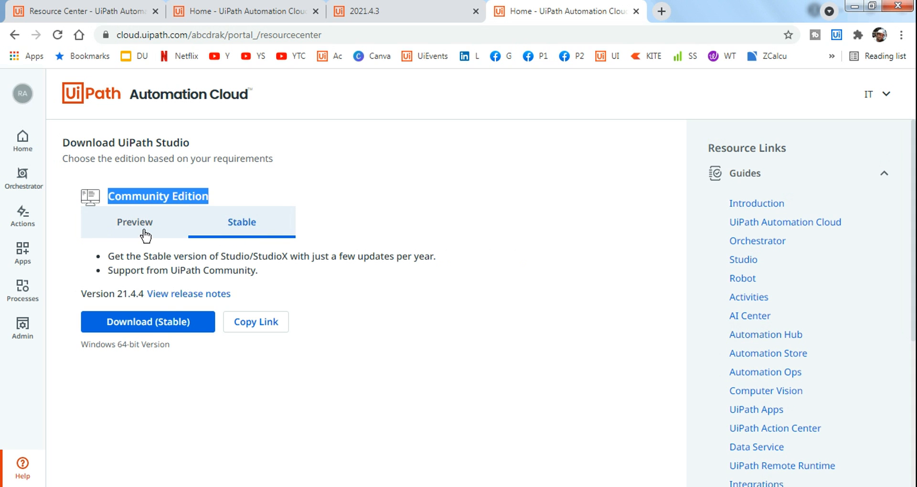
pyautogui.click(134, 222)
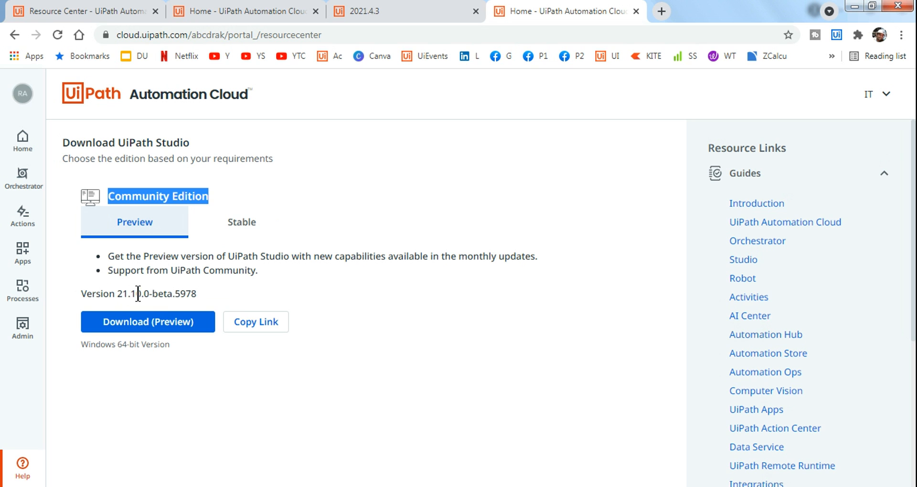
pyautogui.moveTo(241, 227)
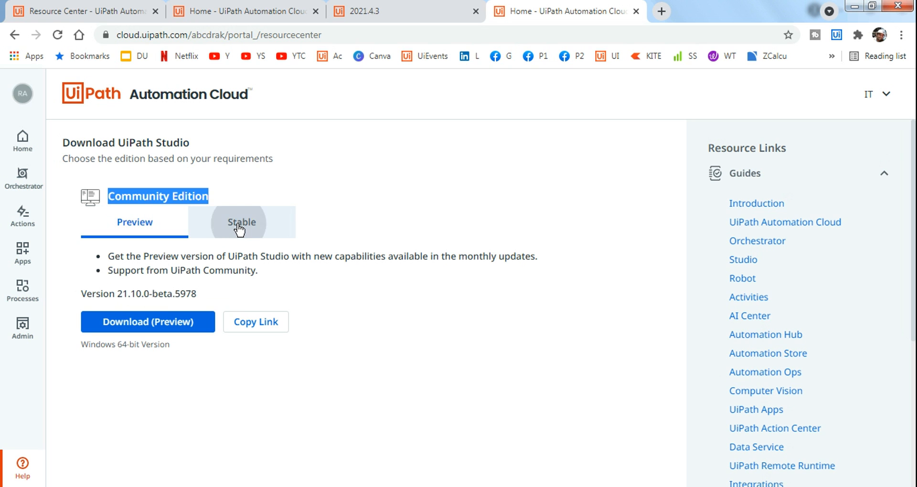
pyautogui.click(241, 222)
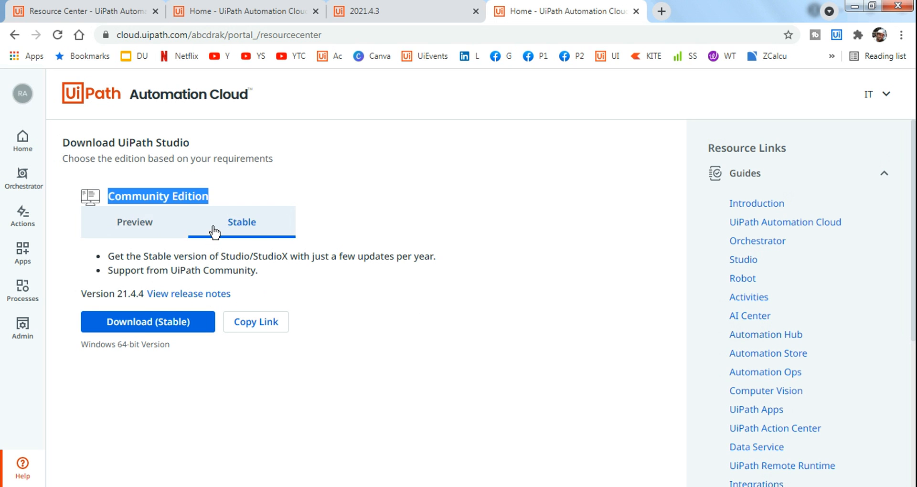
pyautogui.moveTo(132, 299)
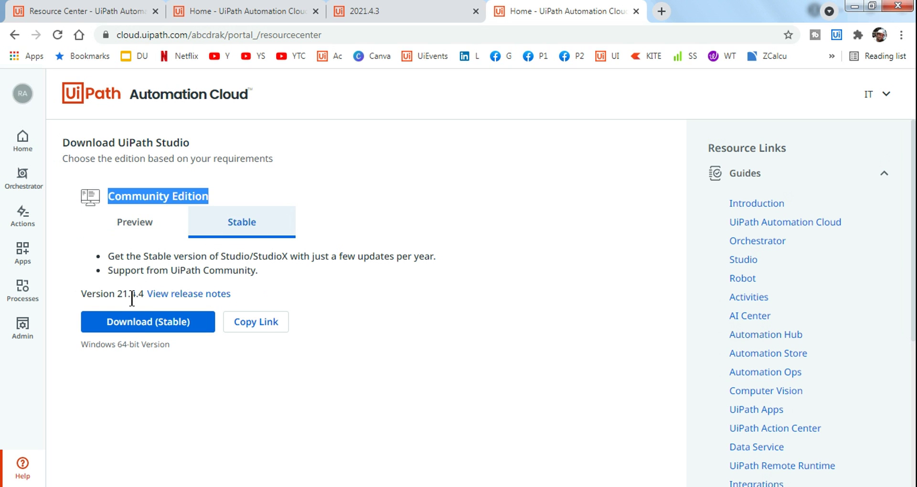
pyautogui.moveTo(133, 300)
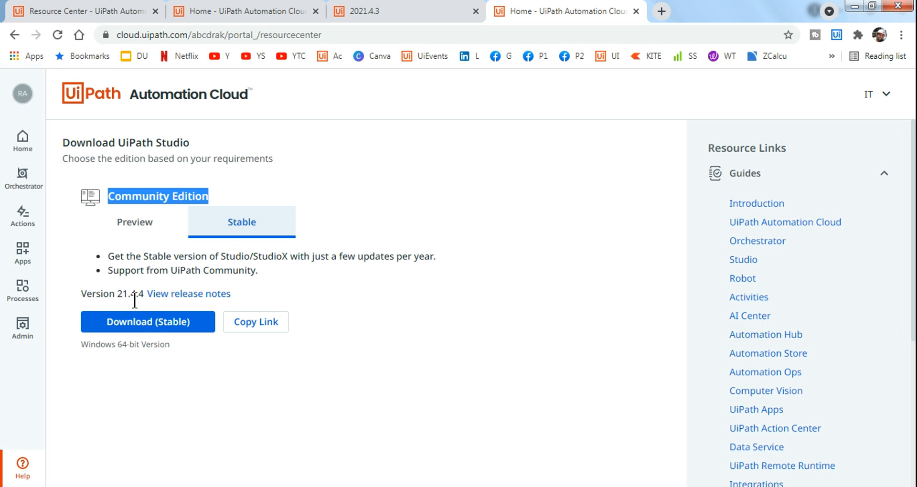
pyautogui.click(134, 221)
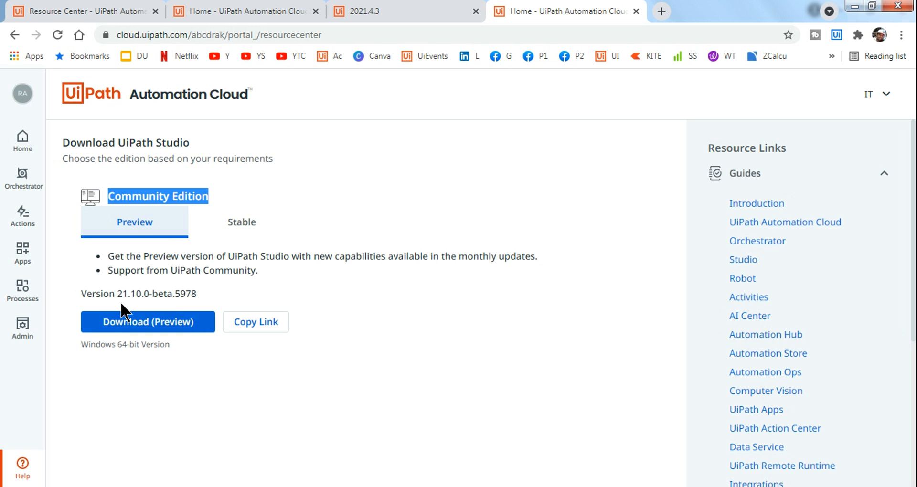
pyautogui.moveTo(161, 307)
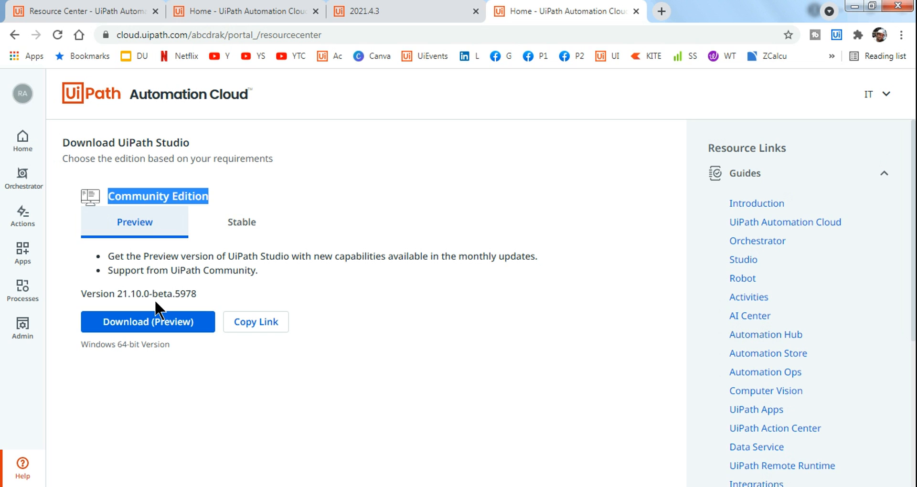
pyautogui.moveTo(472, 276)
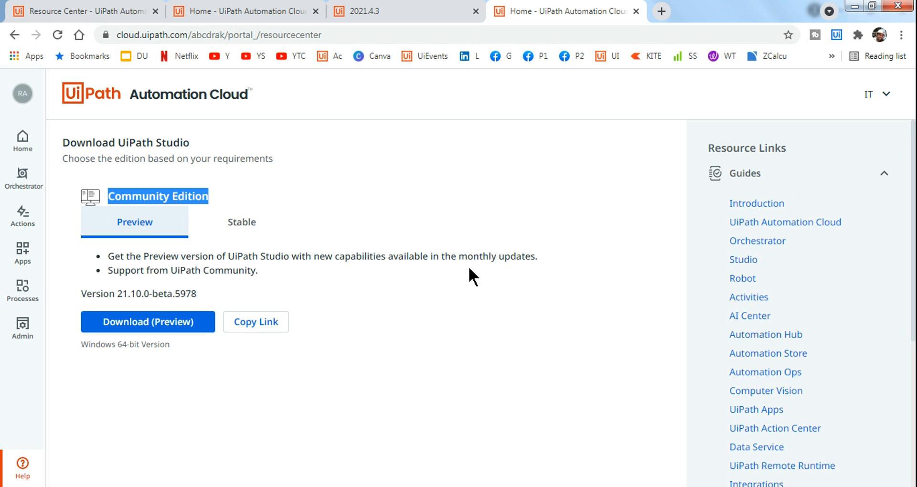
pyautogui.moveTo(173, 321)
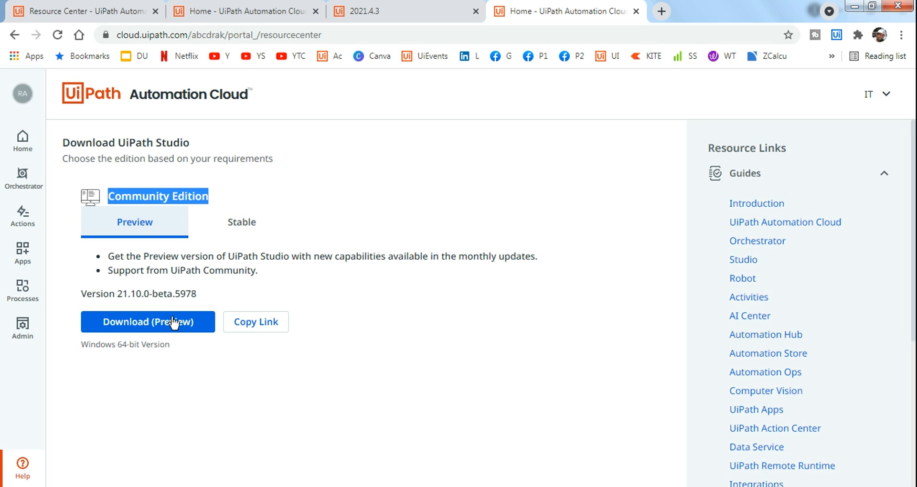
pyautogui.moveTo(241, 223)
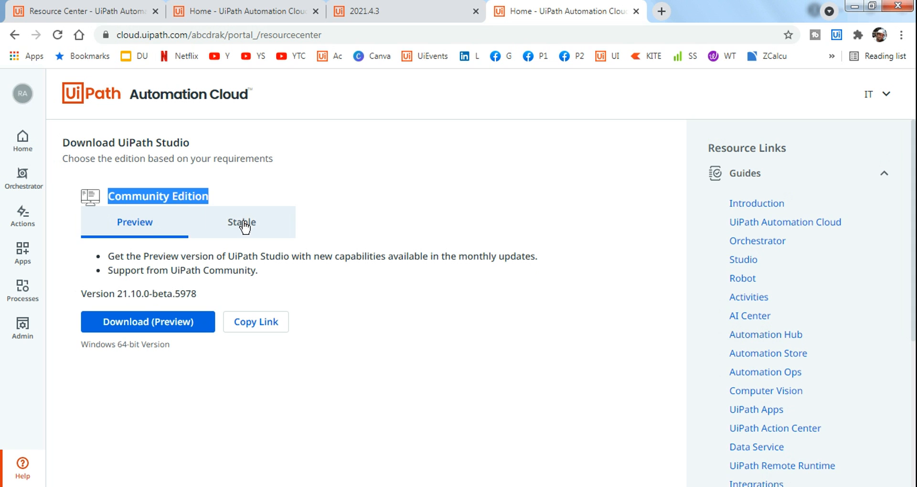
pyautogui.click(241, 222)
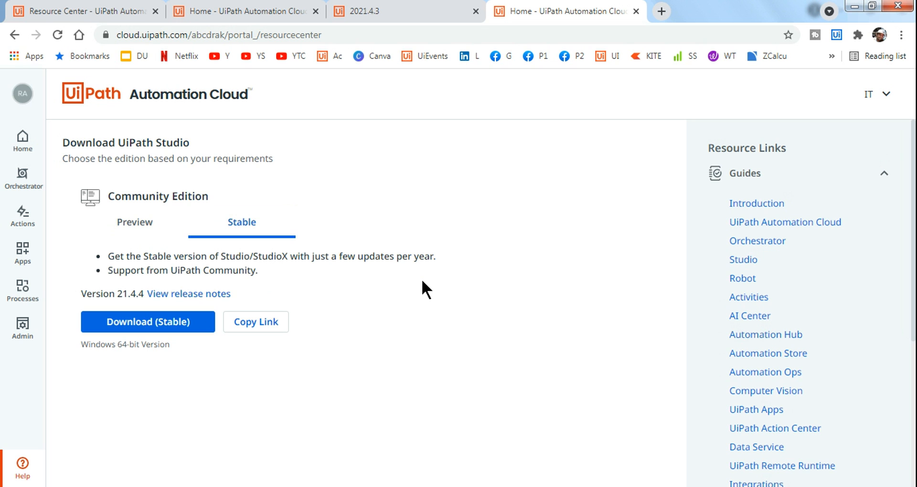
pyautogui.moveTo(148, 308)
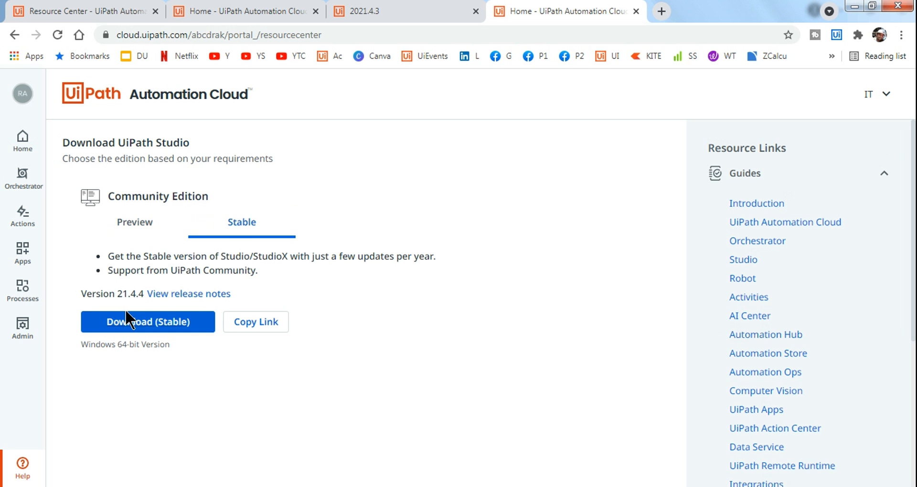
pyautogui.moveTo(135, 310)
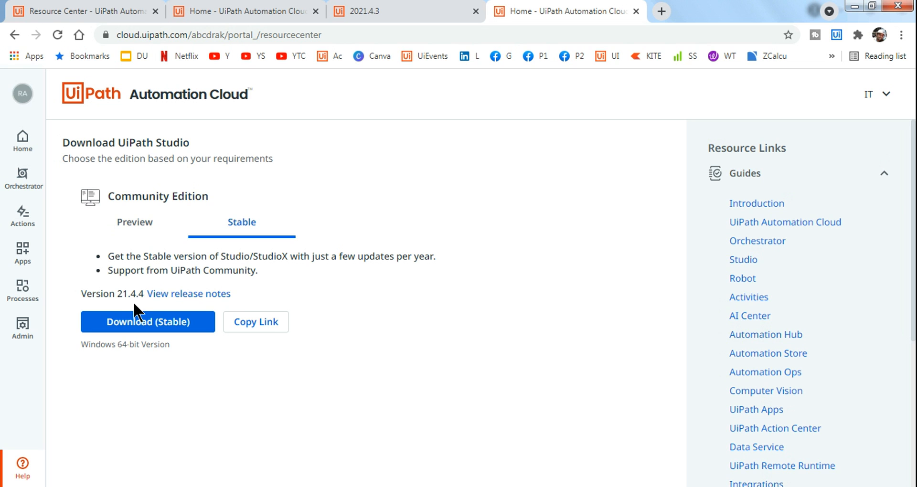
pyautogui.moveTo(430, 326)
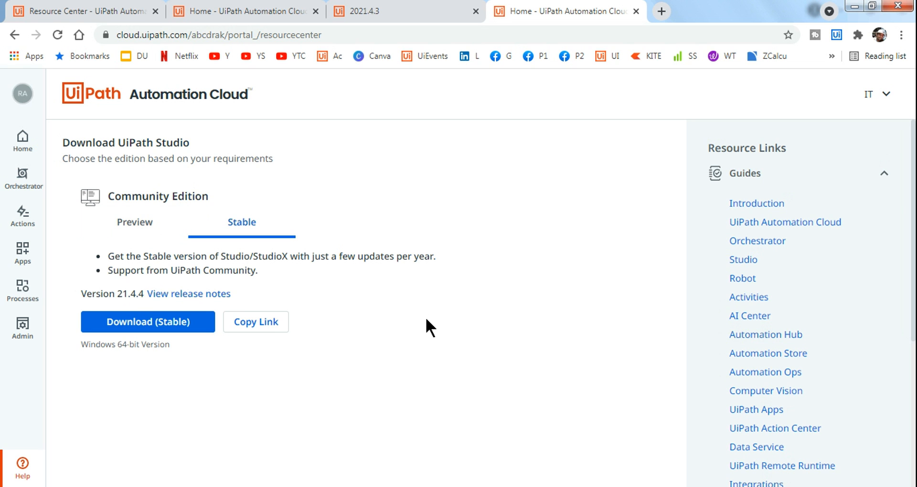
pyautogui.moveTo(434, 311)
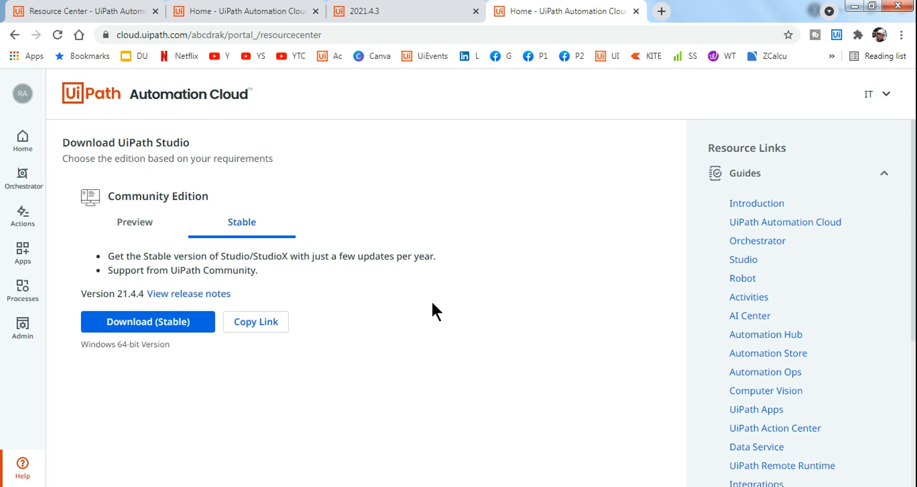
pyautogui.moveTo(166, 316)
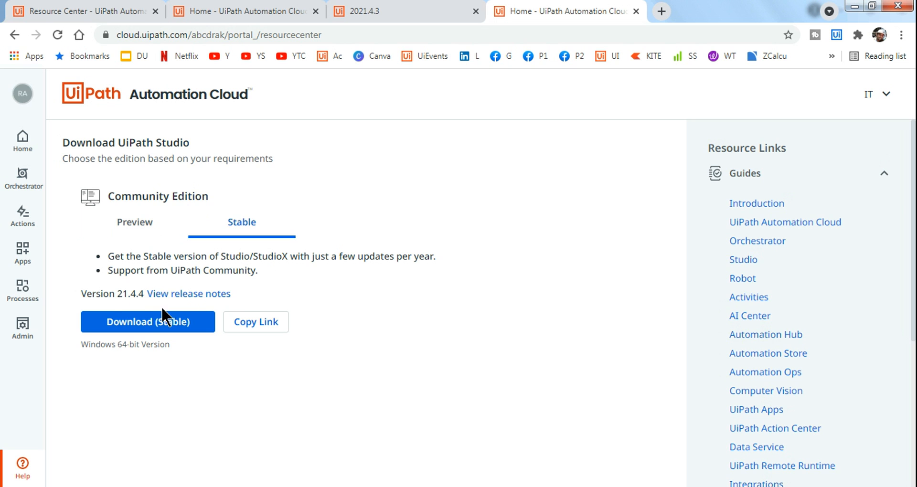
pyautogui.moveTo(182, 371)
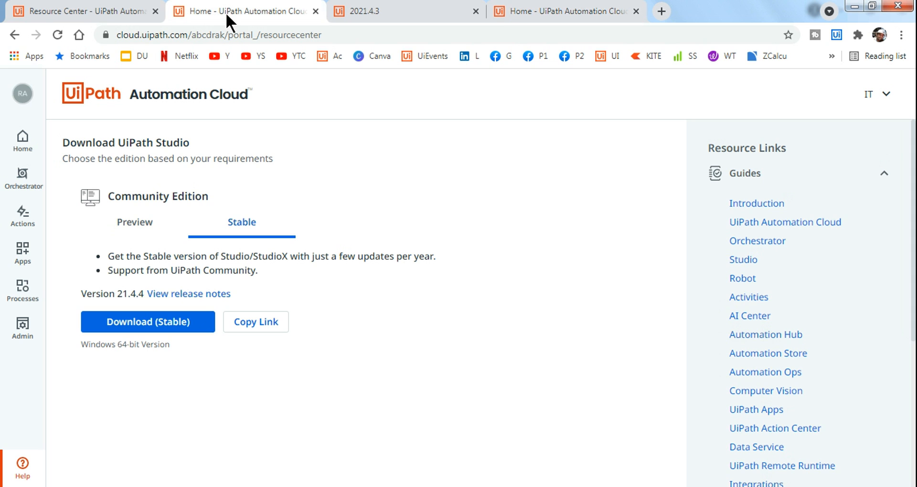
pyautogui.moveTo(351, 28)
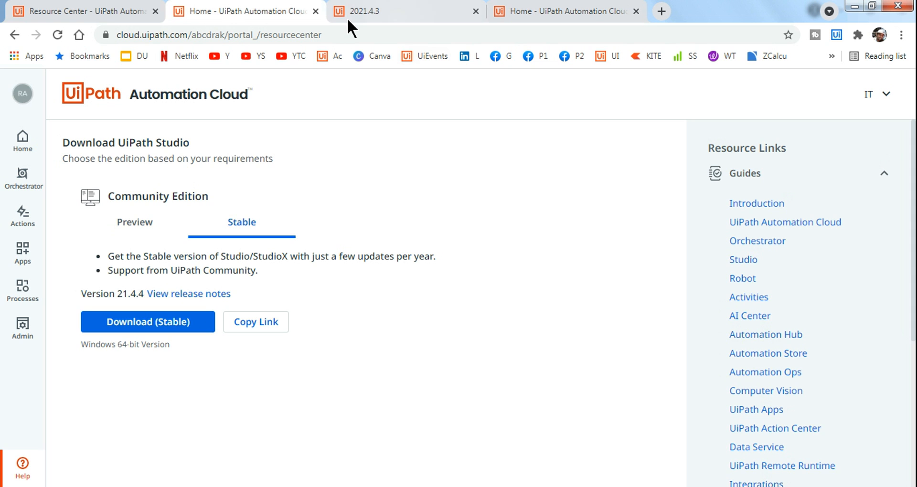
pyautogui.click(135, 222)
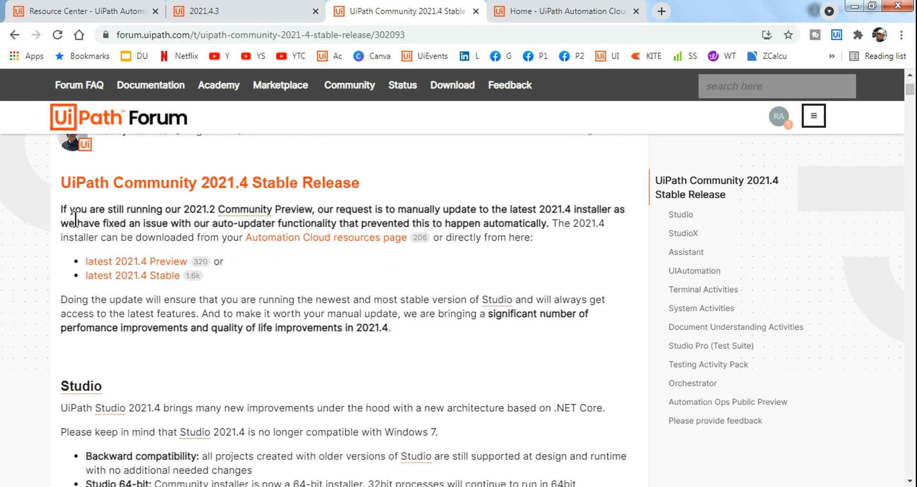
pyautogui.moveTo(184, 214)
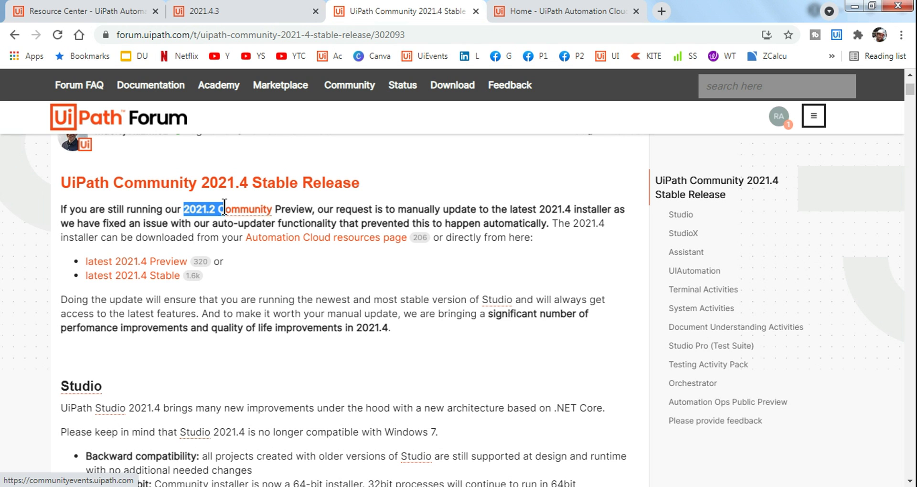
pyautogui.moveTo(210, 219)
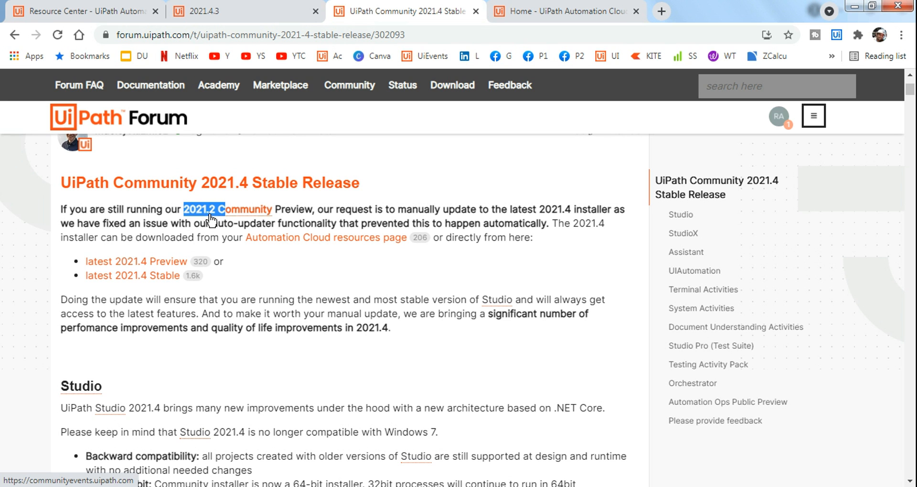
pyautogui.moveTo(334, 206)
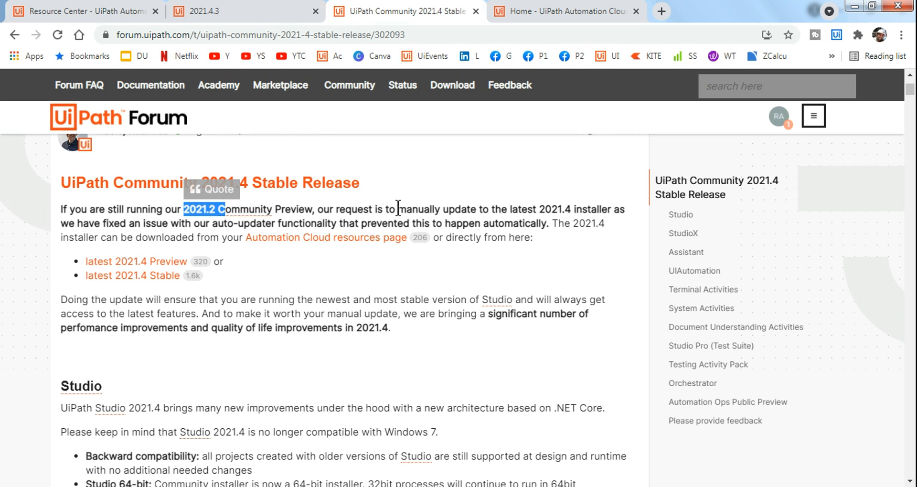
# Step: Highlight the post's mention of still running the 2021.2 Community Preview
pyautogui.moveTo(398, 208); pyautogui.dragTo(573, 209)
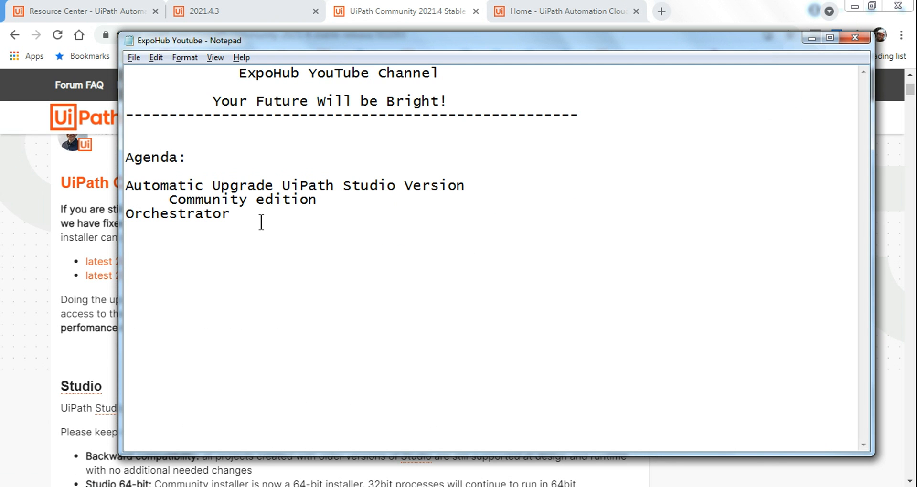
# Step: Type 'Back up' under the agenda and join it into 'Backup'
pyautogui.write('Back')
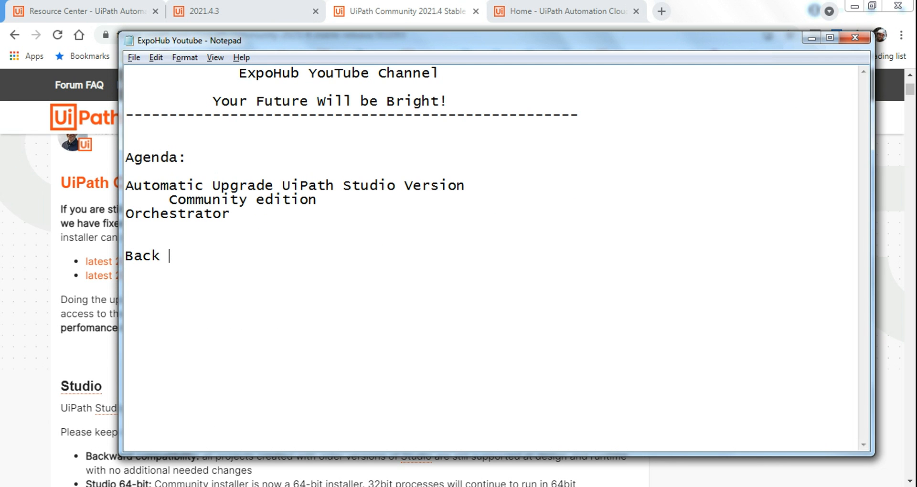
pyautogui.write('up')
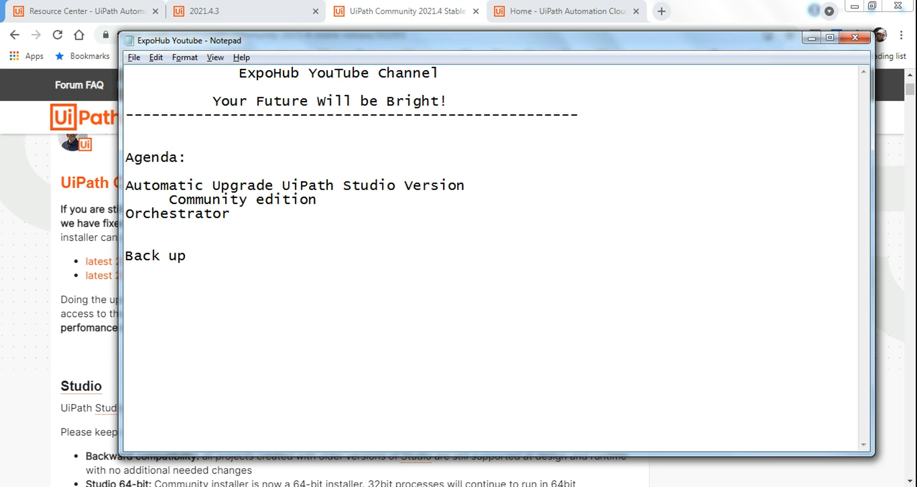
pyautogui.click(188, 255)
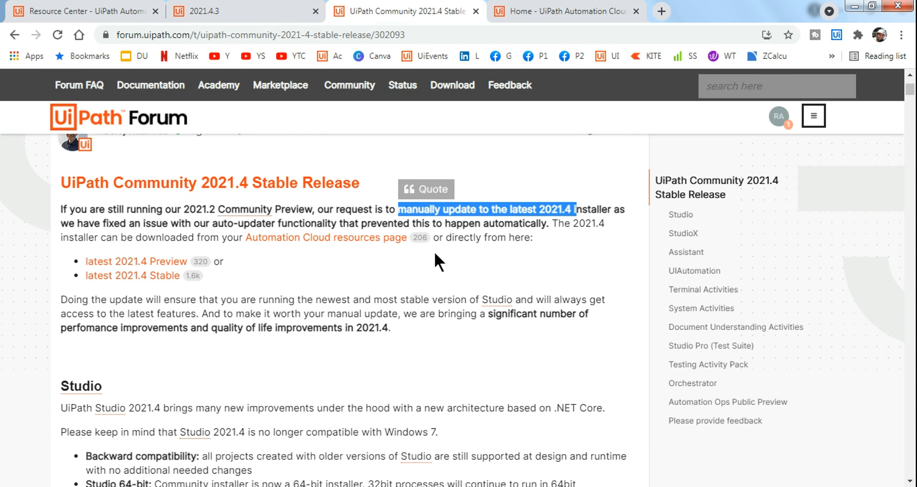
pyautogui.moveTo(259, 461)
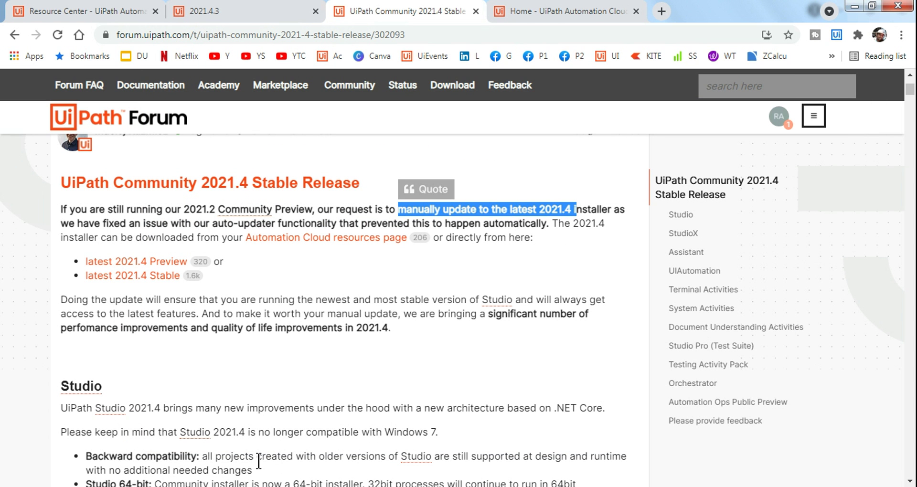
pyautogui.moveTo(444, 269)
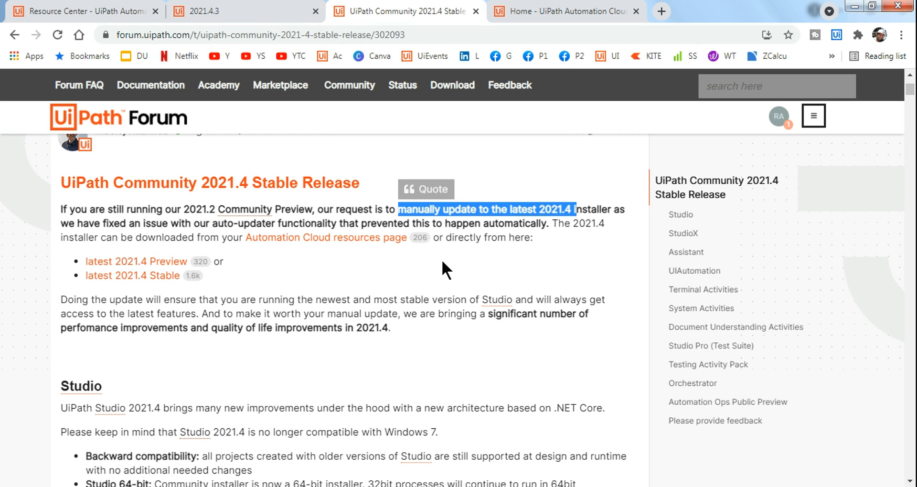
pyautogui.moveTo(550, 149)
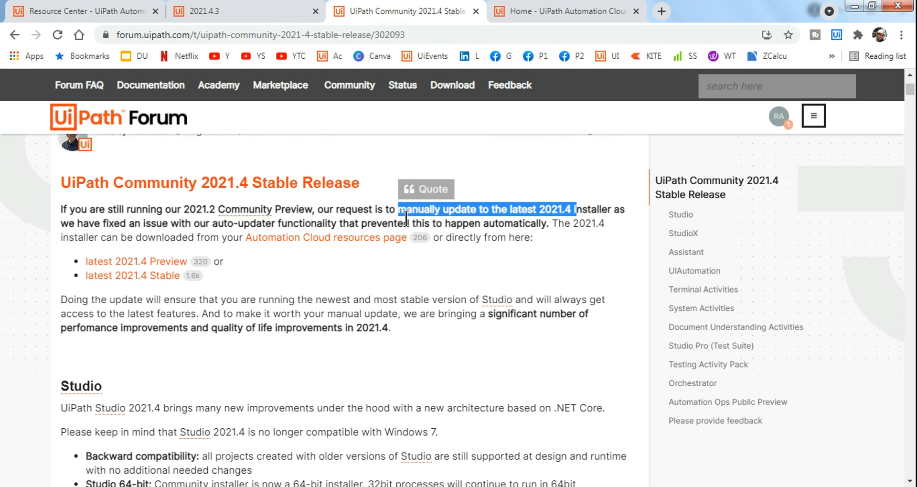
pyautogui.moveTo(526, 209)
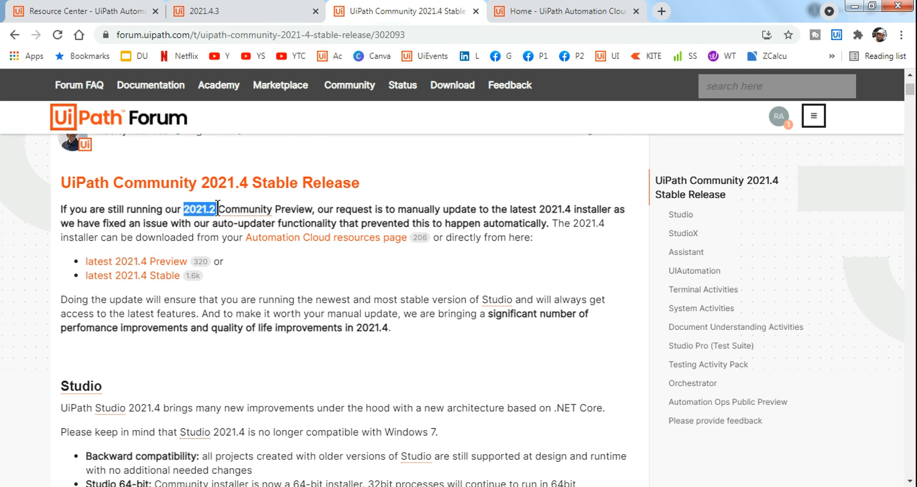
pyautogui.moveTo(217, 209); pyautogui.dragTo(305, 209)
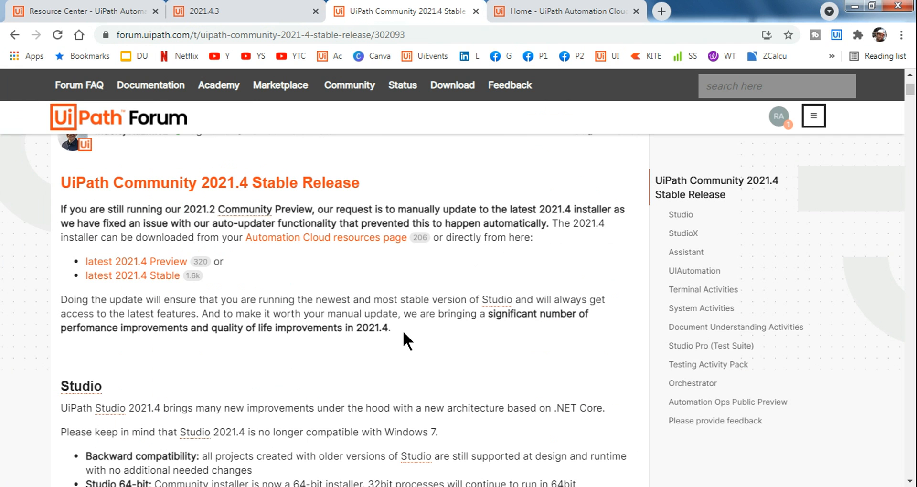
pyautogui.scroll(-3)
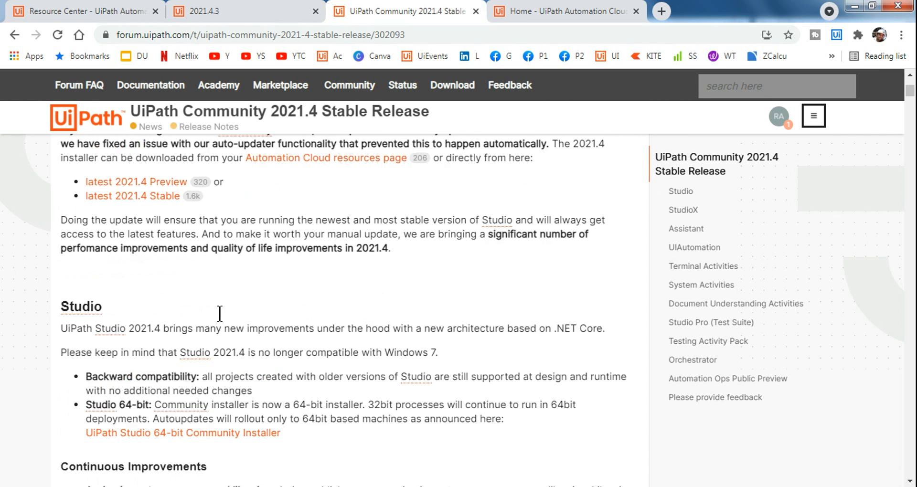
pyautogui.scroll(3)
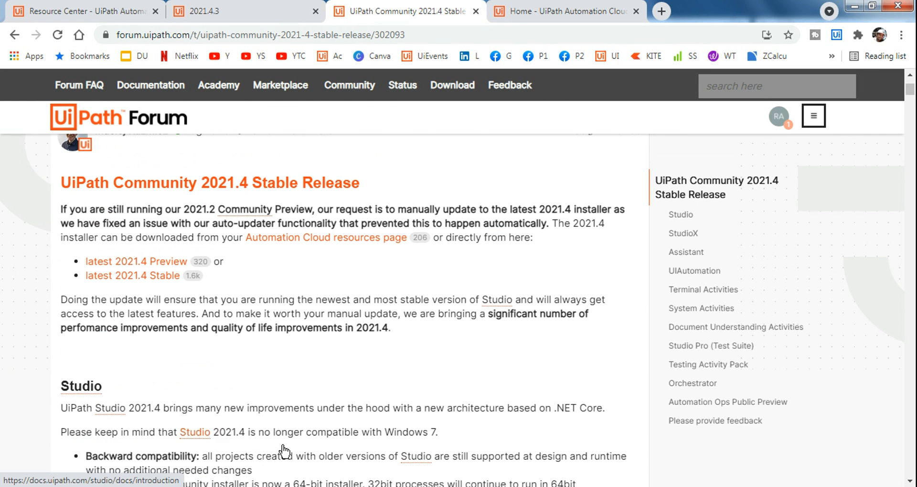
pyautogui.moveTo(263, 445)
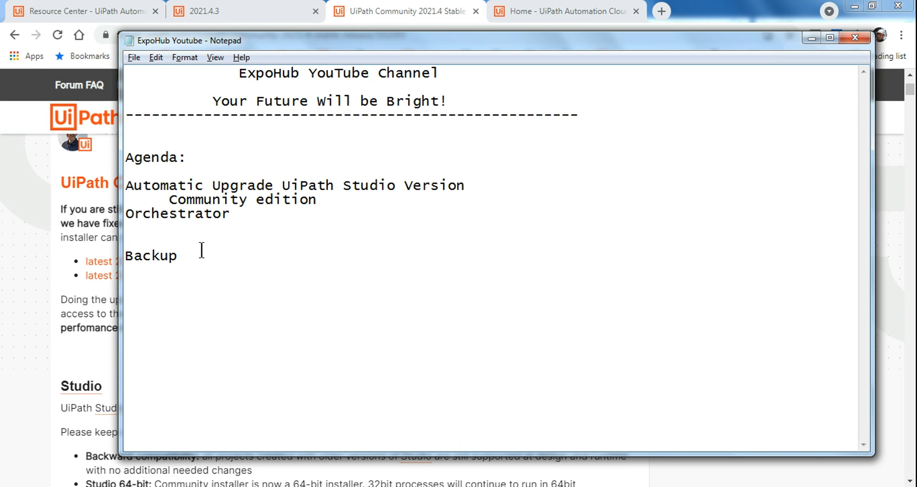
# Step: Type 'Windows 7 No' on a new line under Backup
pyautogui.write('Windows')
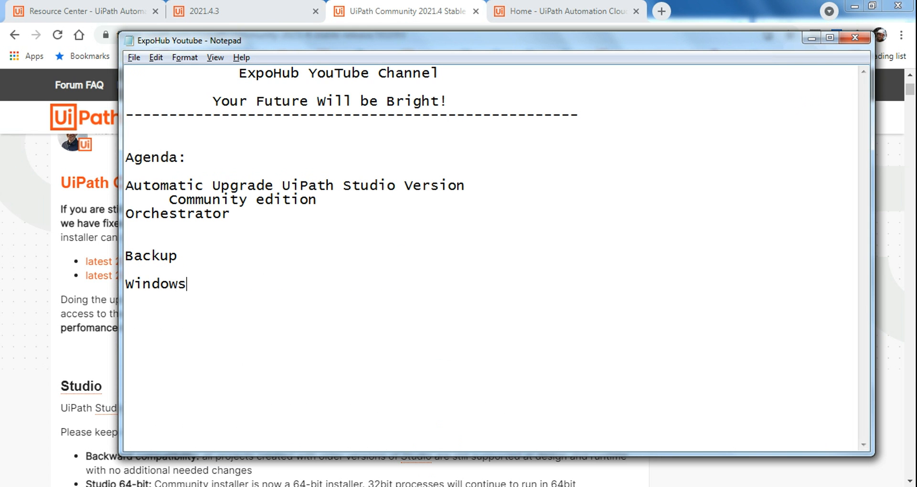
pyautogui.write('7 No')
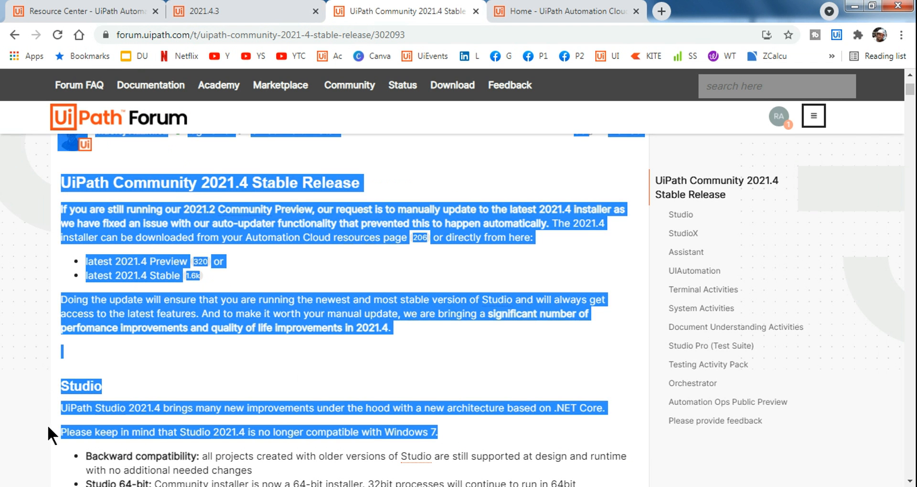
pyautogui.click(426, 379)
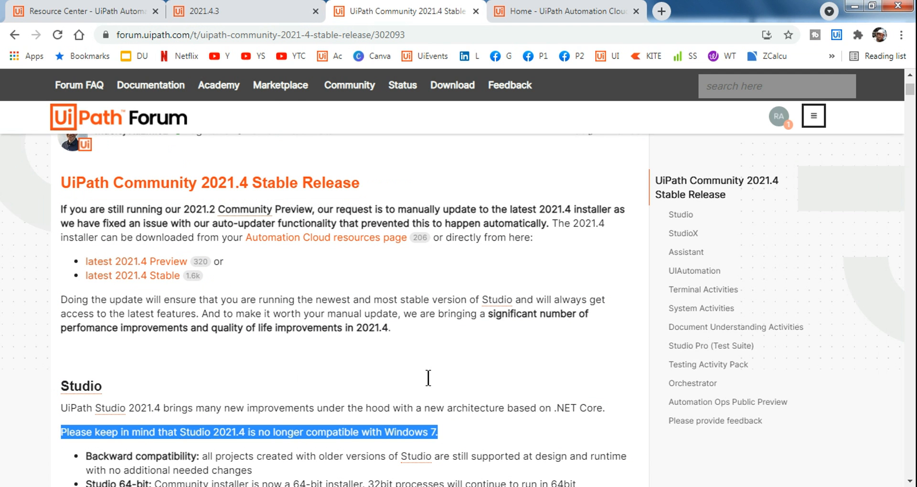
pyautogui.scroll(-3)
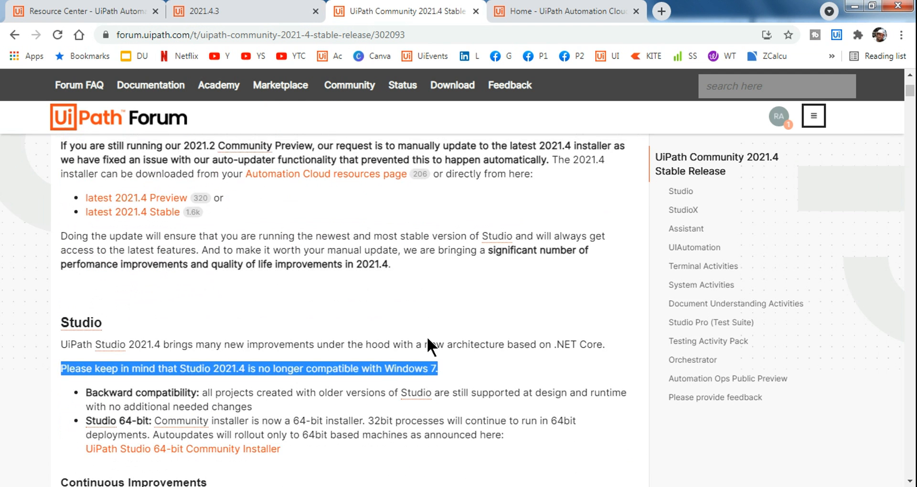
pyautogui.scroll(-3)
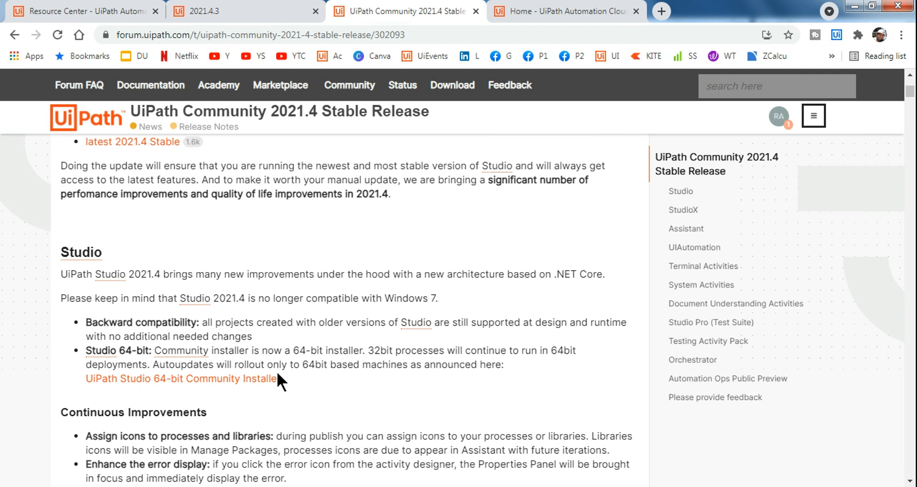
pyautogui.moveTo(151, 344)
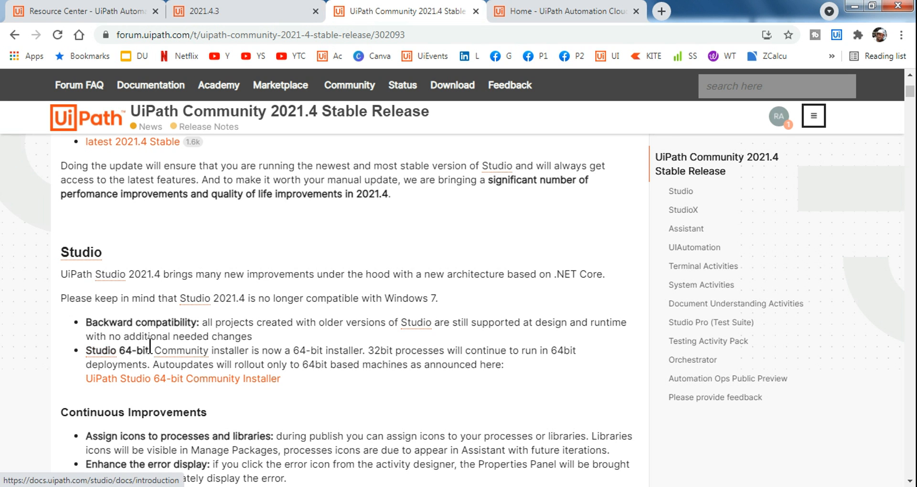
pyautogui.moveTo(100, 350)
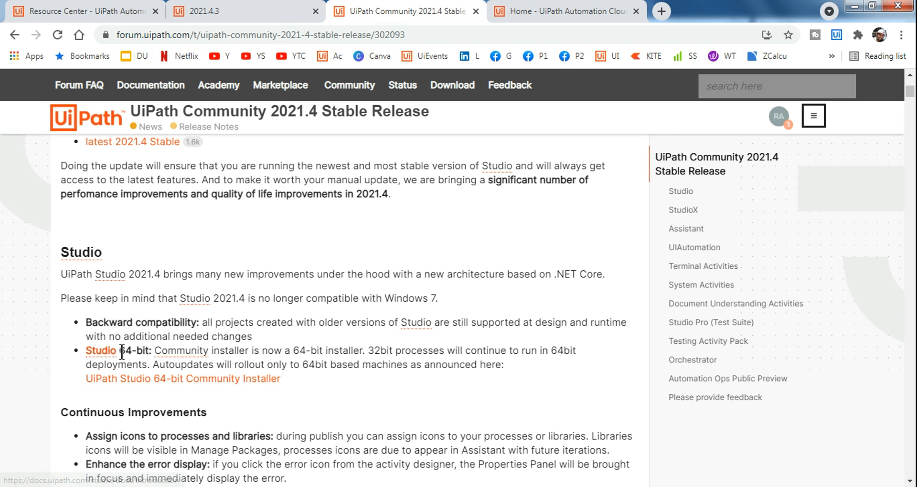
pyautogui.doubleClick(133, 350)
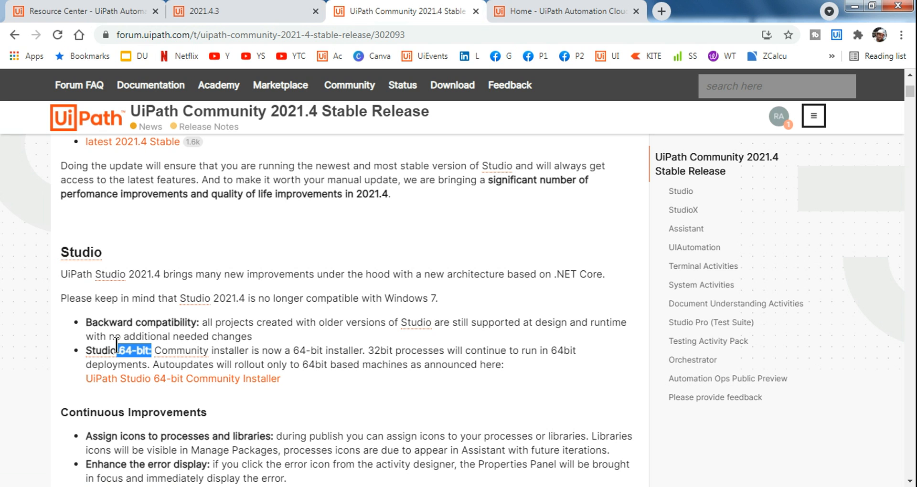
pyautogui.moveTo(125, 354)
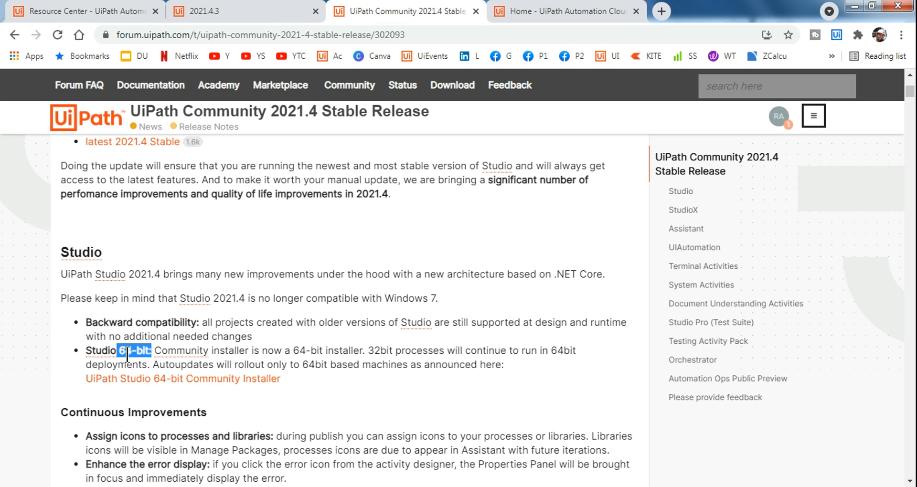
pyautogui.moveTo(291, 355)
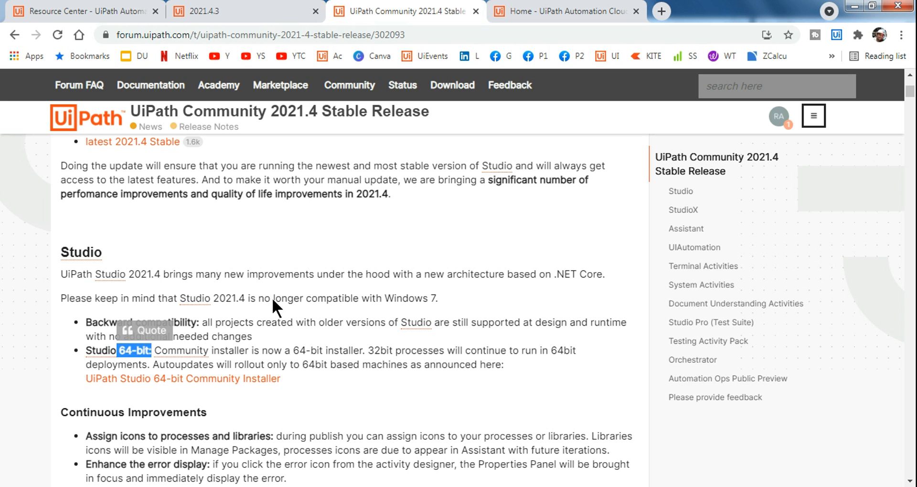
pyautogui.moveTo(310, 355)
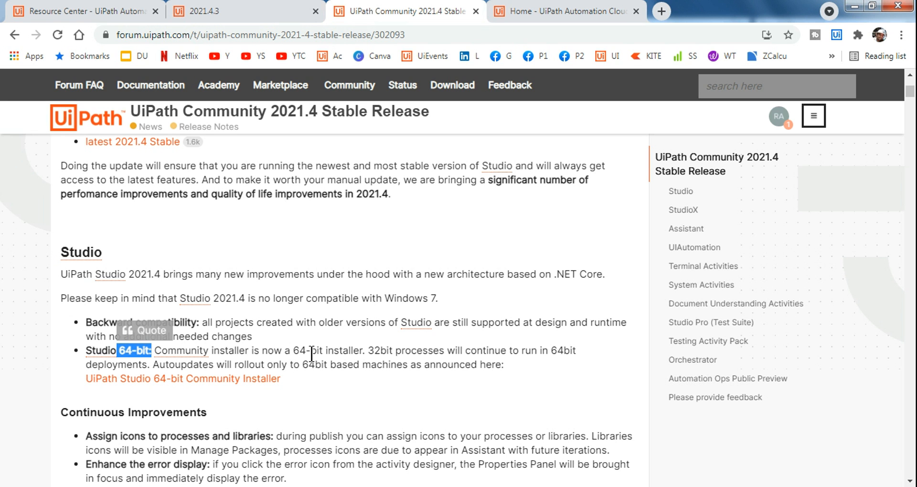
pyautogui.moveTo(304, 386)
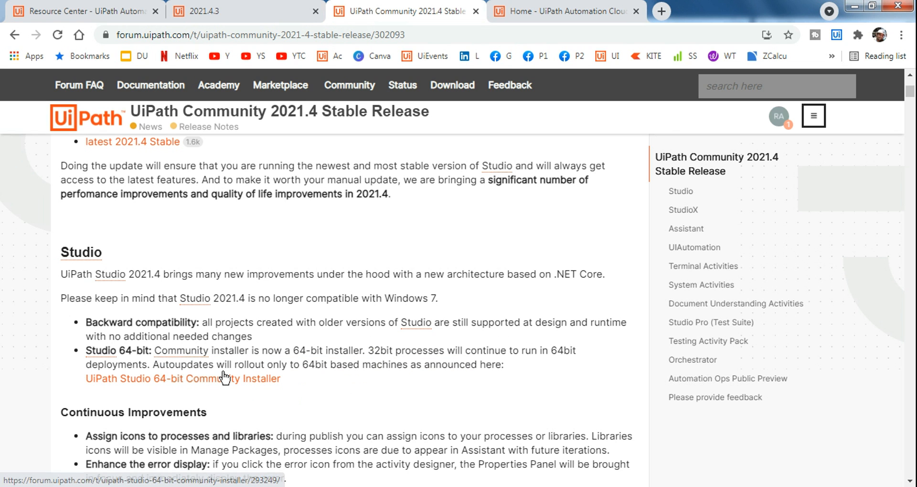
pyautogui.doubleClick(310, 364)
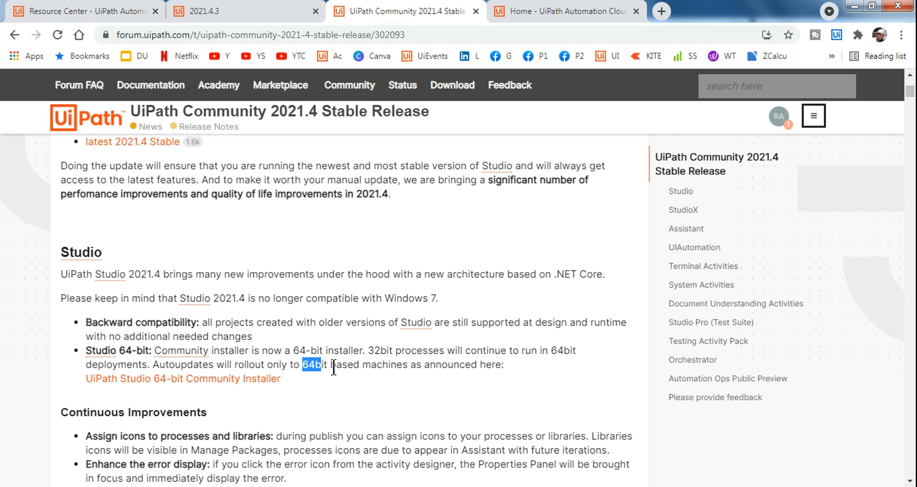
pyautogui.moveTo(313, 364); pyautogui.dragTo(503, 365)
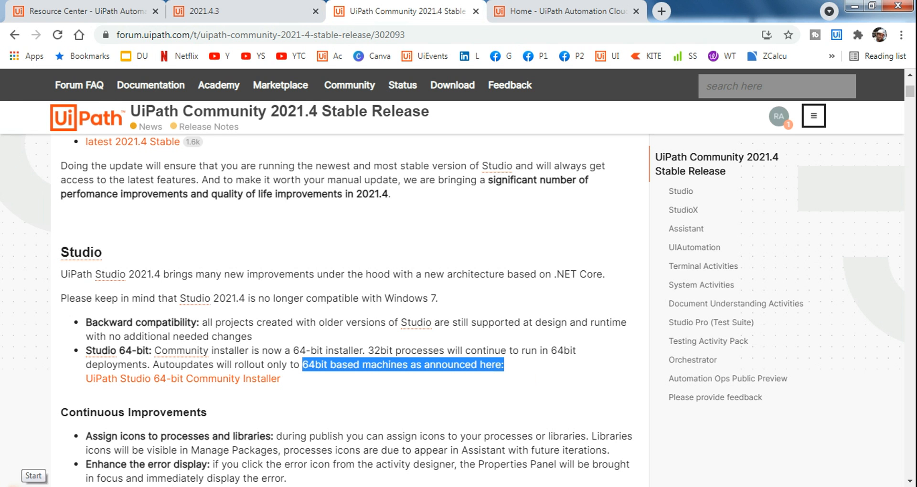
pyautogui.click(33, 475)
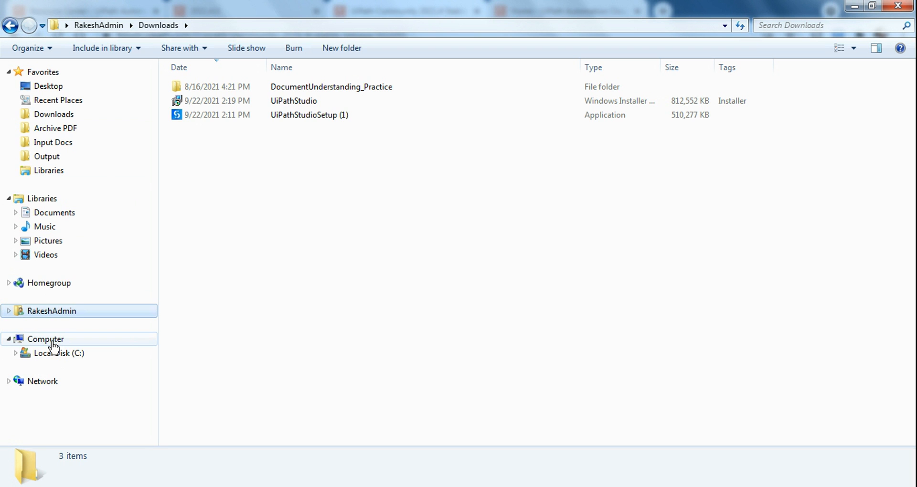
pyautogui.rightClick(45, 339)
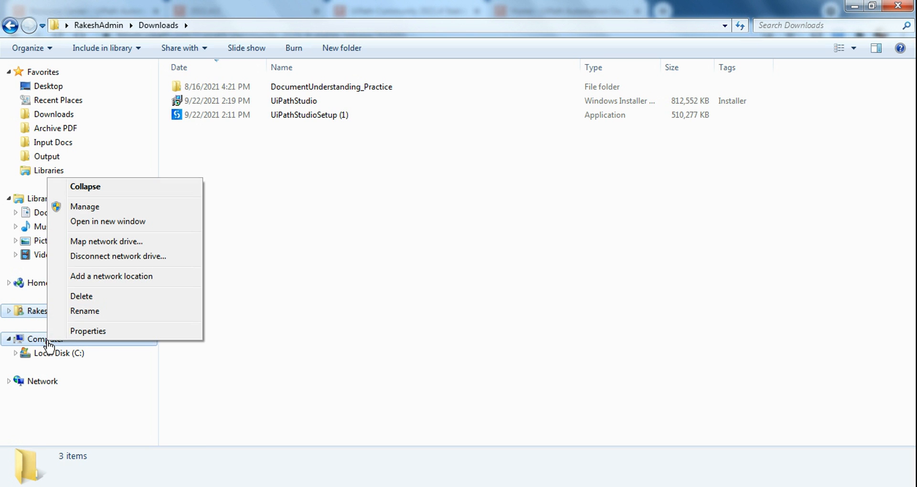
pyautogui.click(88, 331)
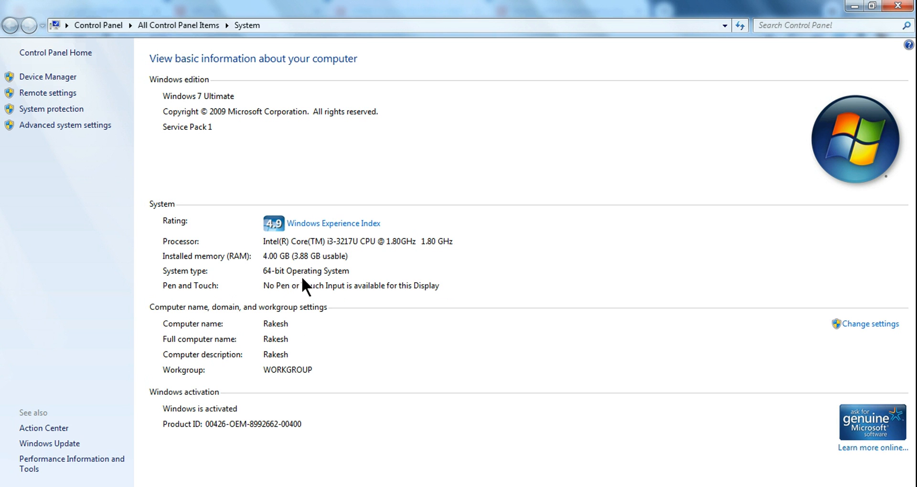
pyautogui.moveTo(277, 300)
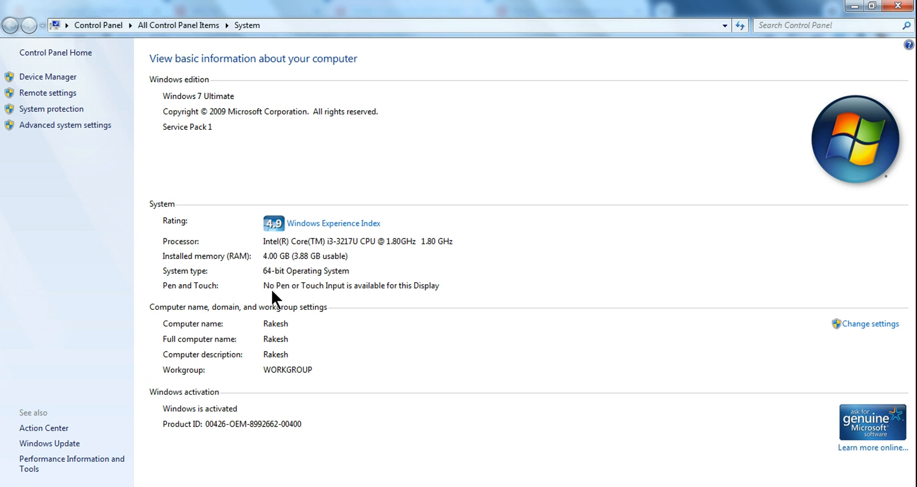
pyautogui.moveTo(271, 281)
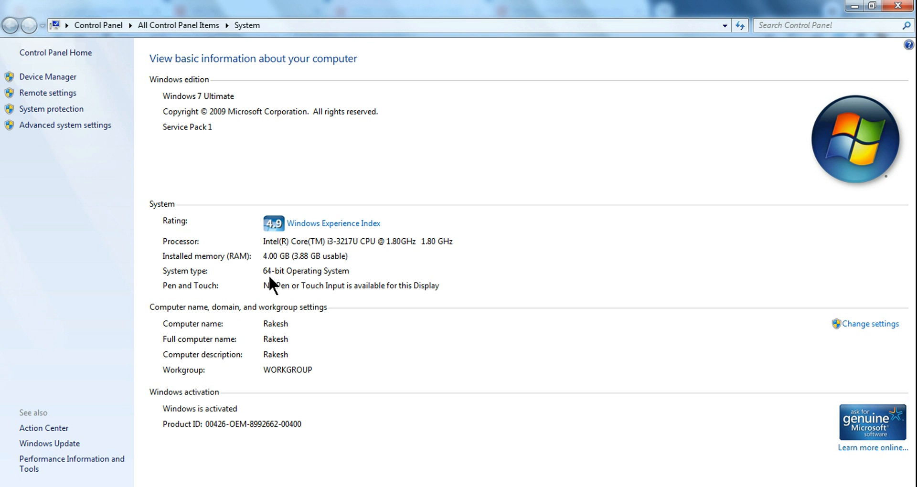
pyautogui.moveTo(815, 8)
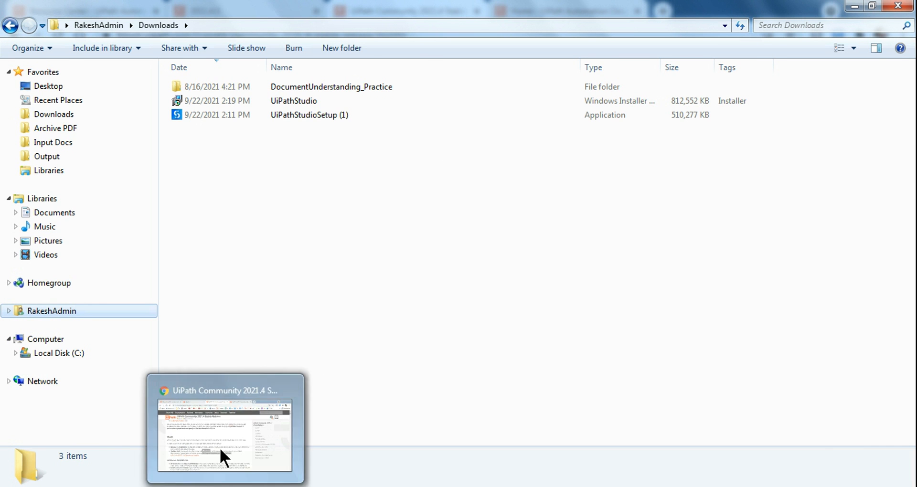
# Step: Highlight 'on 32-bit operating systems' under the 2021.4.3 release notes' 64-bit MSI Installer
pyautogui.click(224, 433)
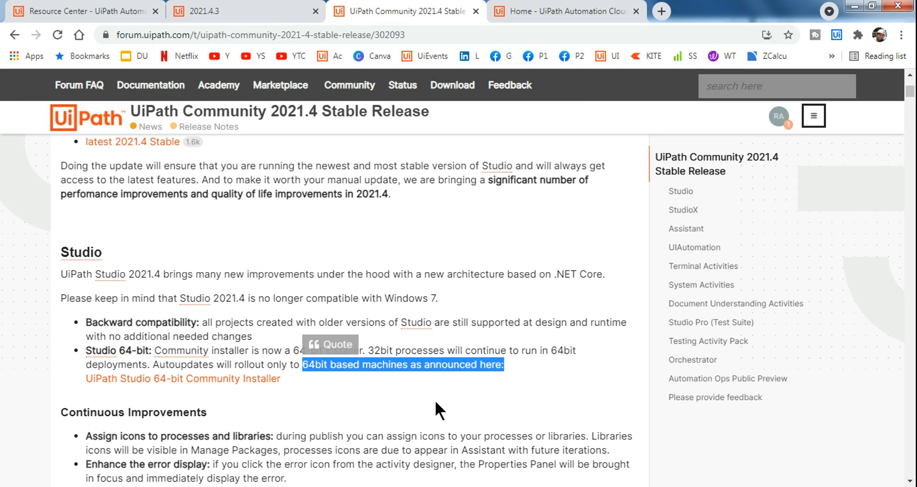
pyautogui.moveTo(406, 419)
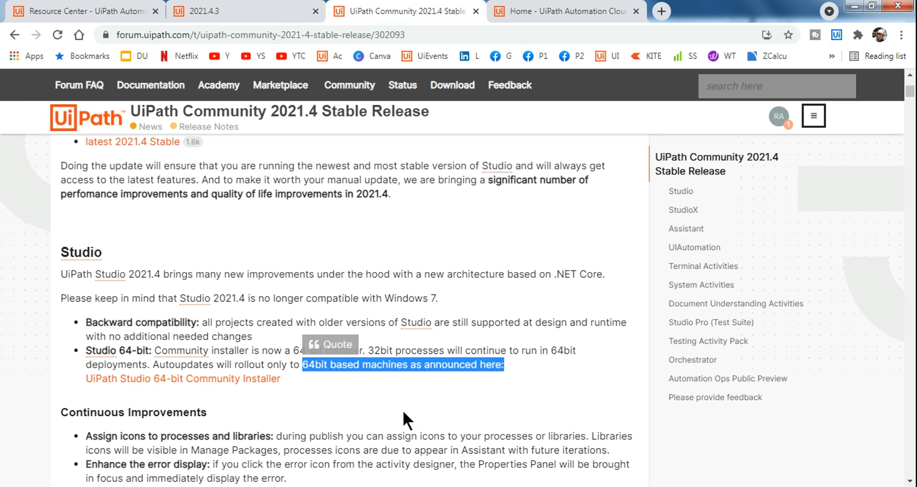
pyautogui.moveTo(341, 403)
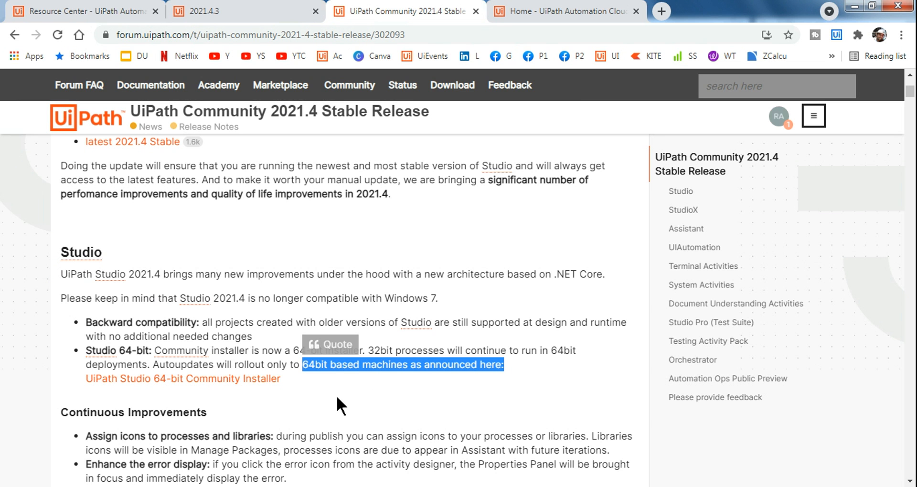
pyautogui.click(367, 350)
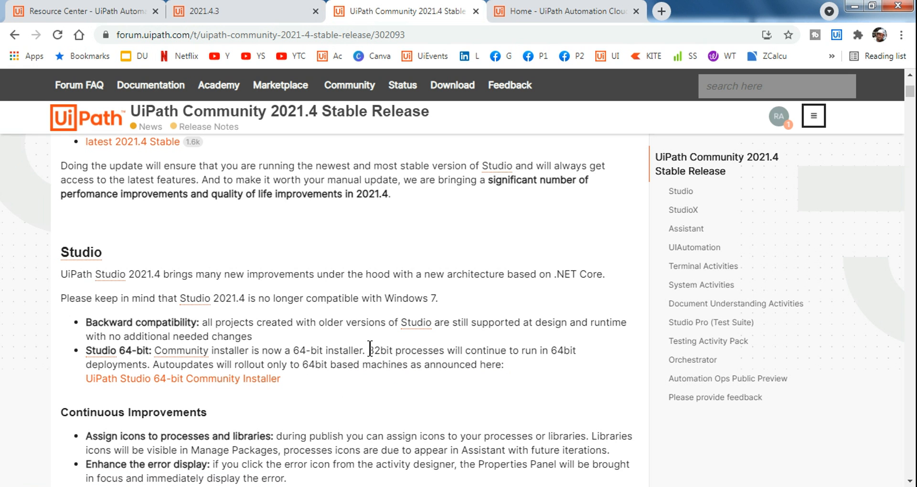
pyautogui.click(199, 11)
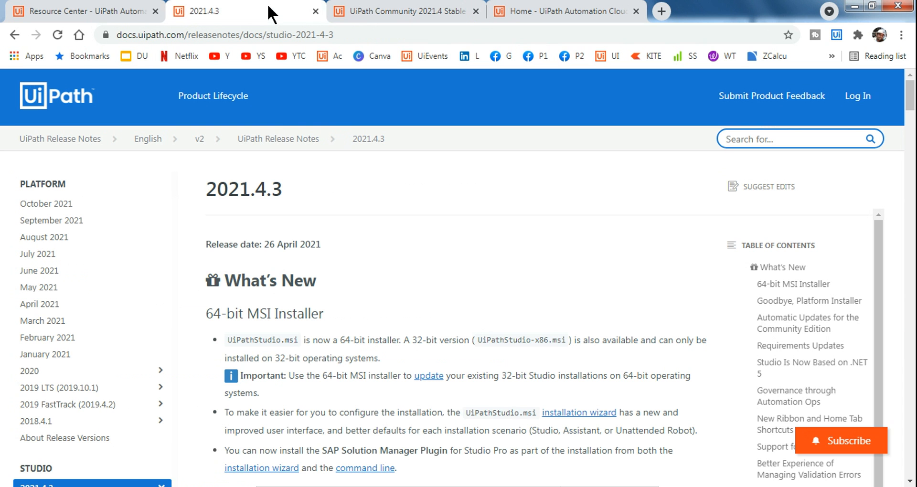
pyautogui.scroll(-3)
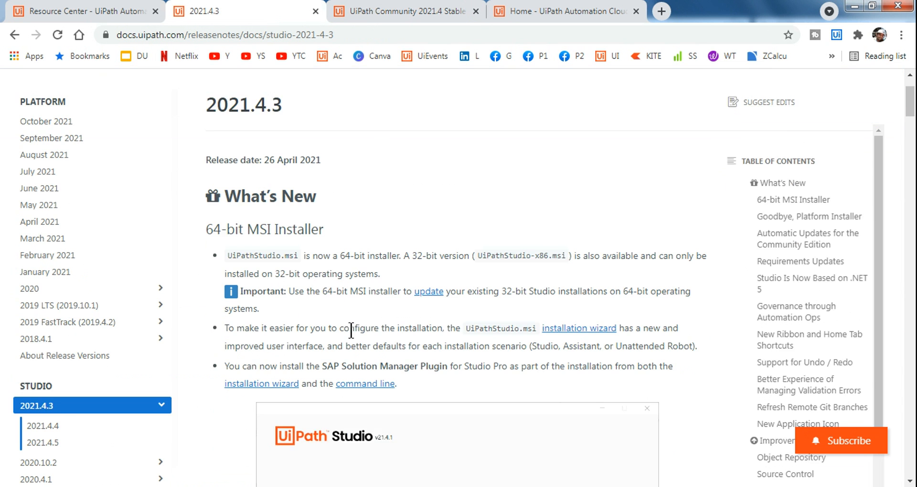
pyautogui.scroll(-3)
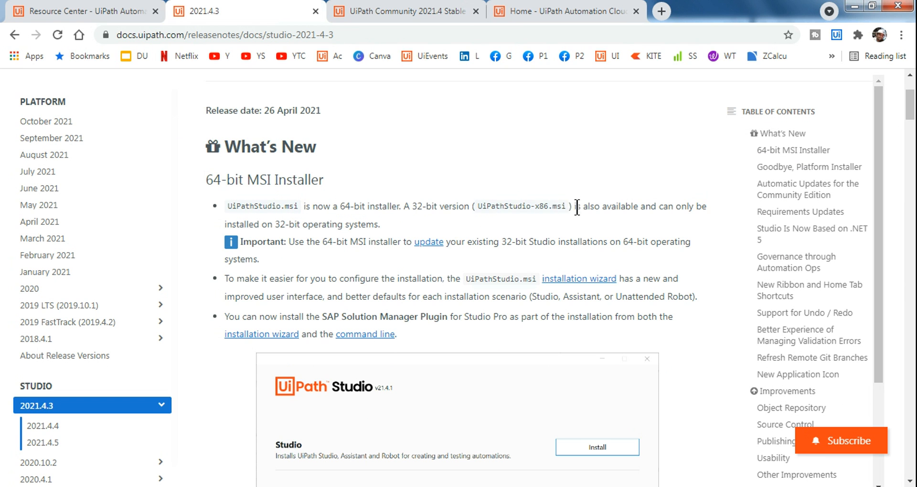
pyautogui.moveTo(287, 223)
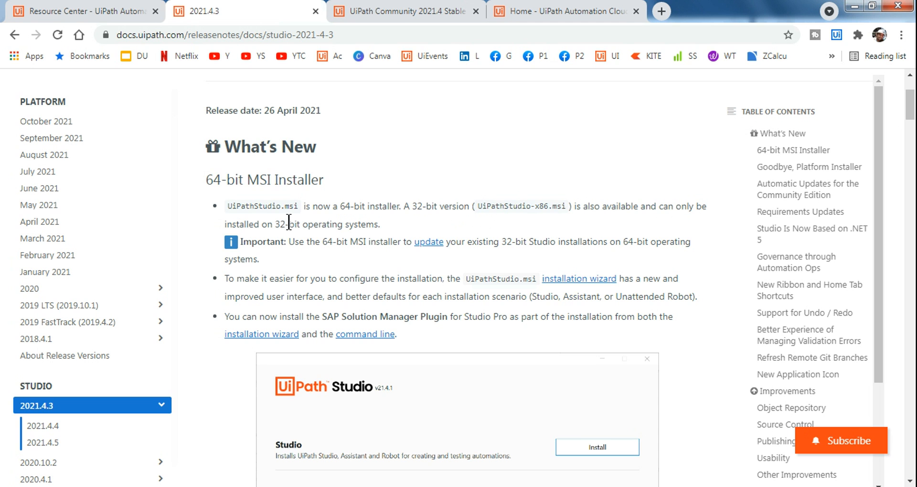
pyautogui.moveTo(262, 224); pyautogui.dragTo(379, 224)
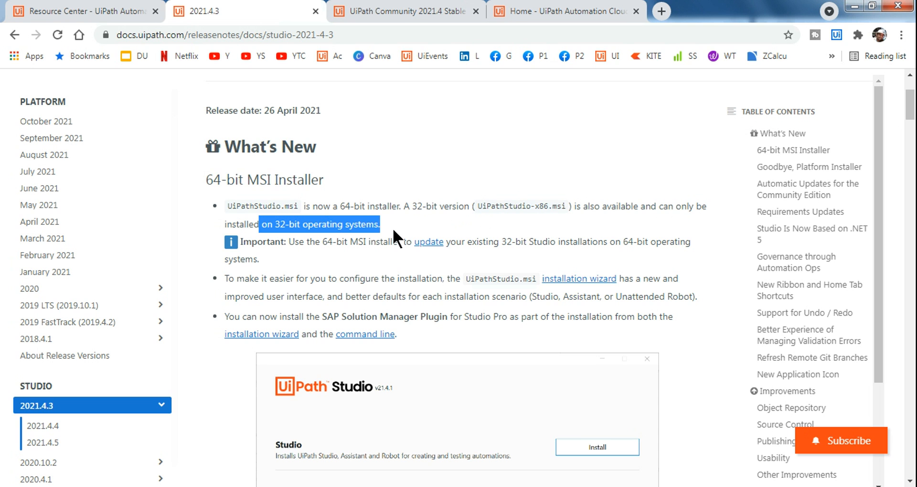
pyautogui.moveTo(425, 56)
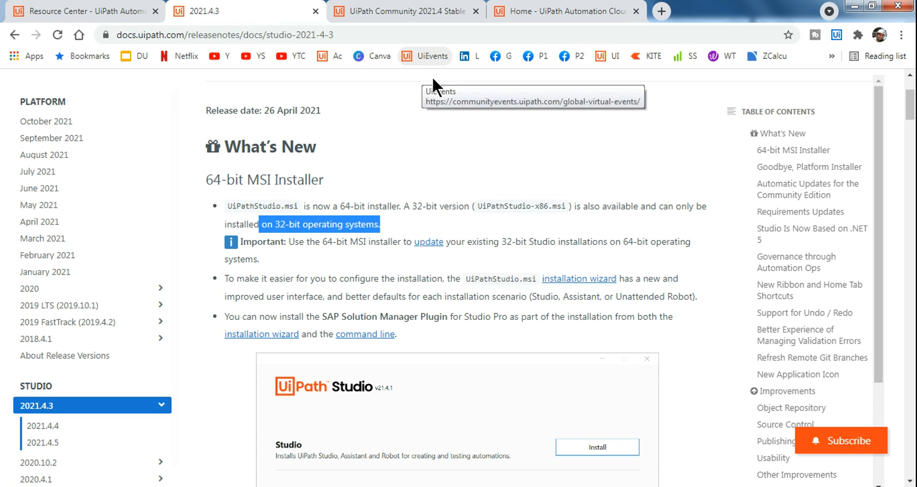
pyautogui.moveTo(391, 14)
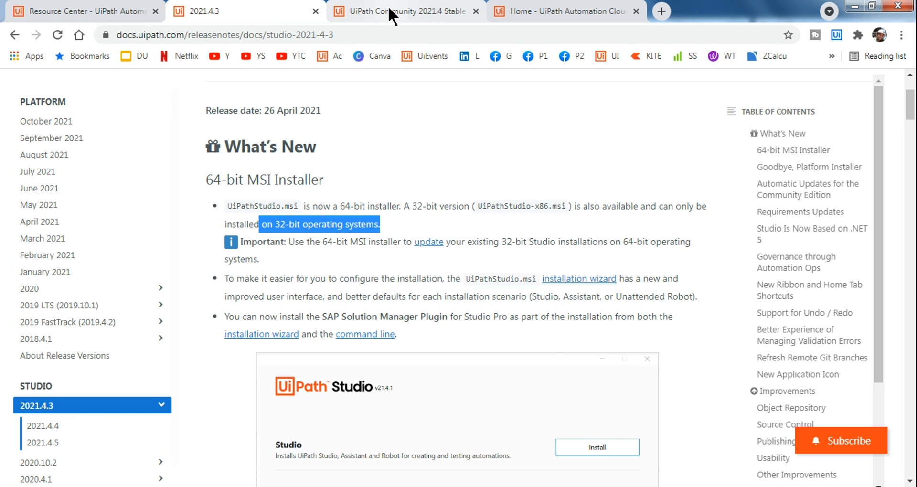
pyautogui.click(404, 10)
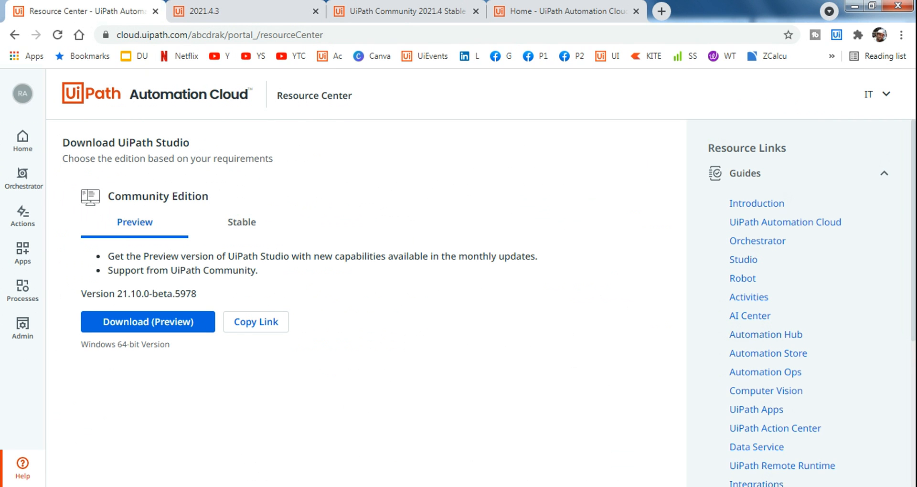
pyautogui.moveTo(125, 95)
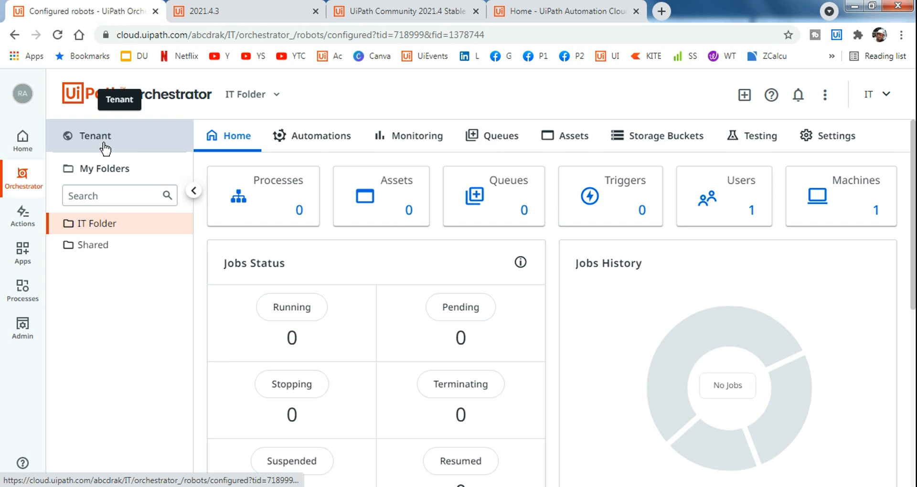
# Step: Open tenant administration and show the registered machines on the Machines tab
pyautogui.click(94, 136)
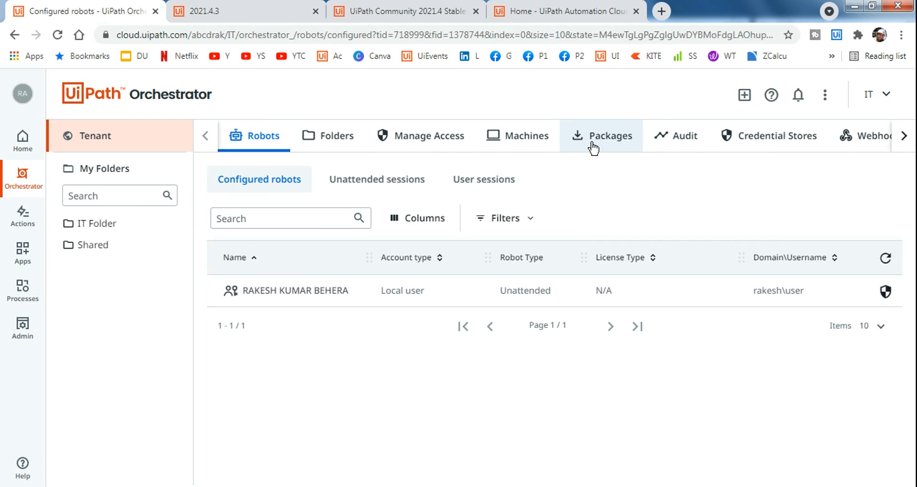
pyautogui.click(524, 135)
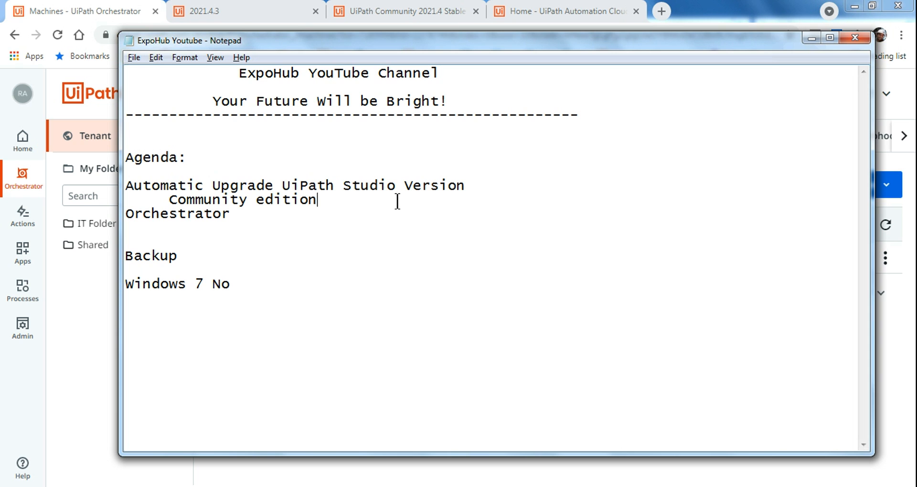
pyautogui.moveTo(78, 368)
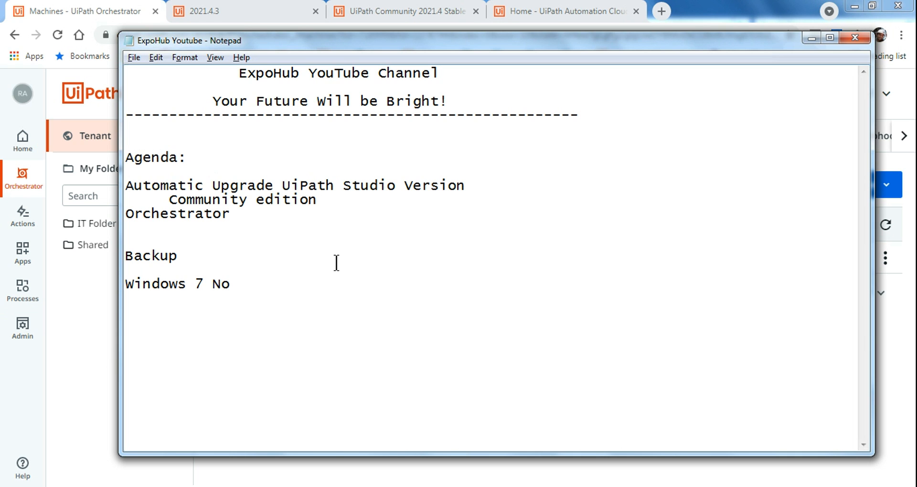
# Step: Place the cursor at the end of the 'Community edition' line in Notepad
pyautogui.click(317, 200)
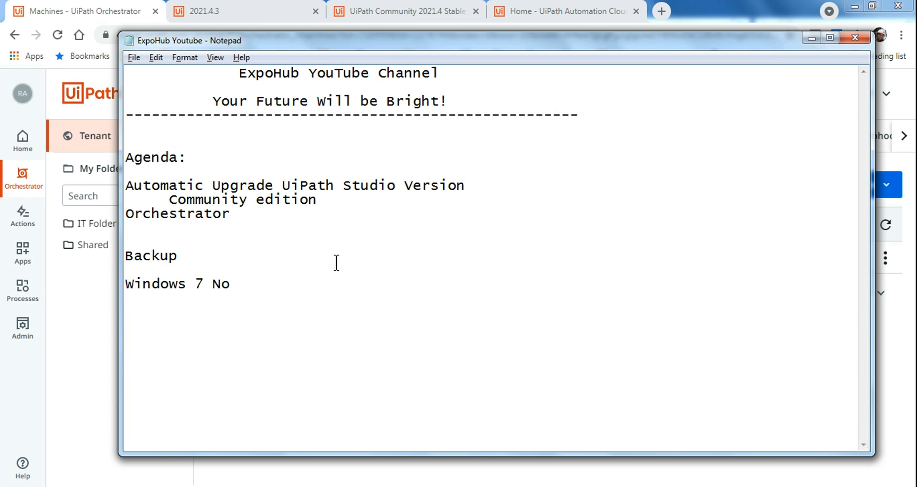
pyautogui.click(318, 200)
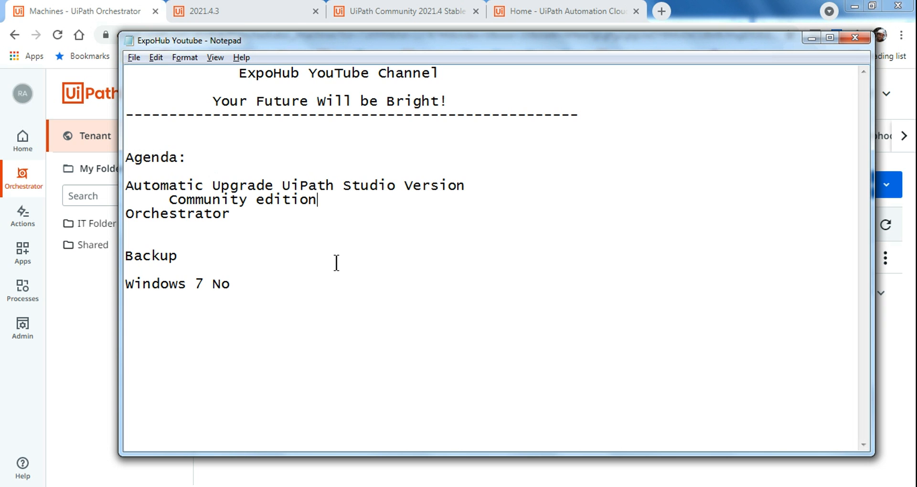